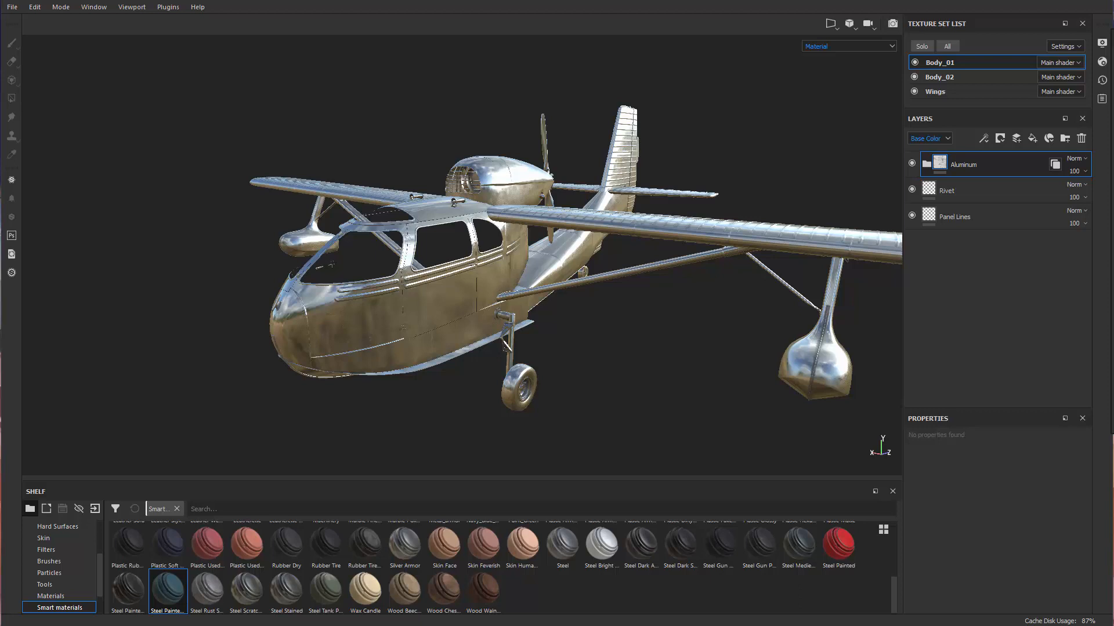
mouse_move(21, 44)
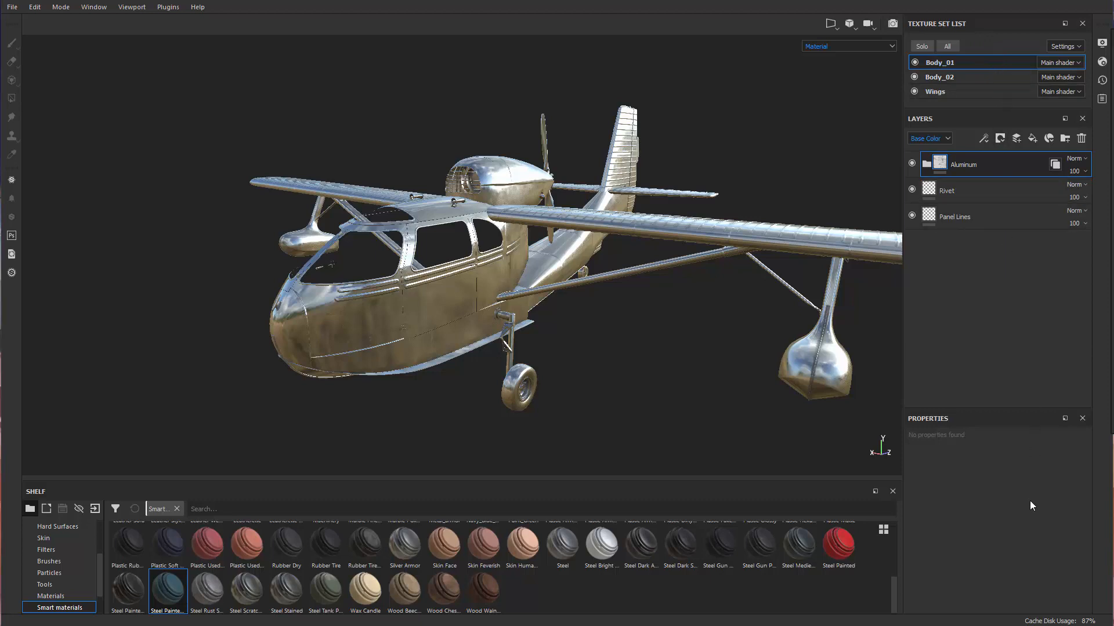
mouse_move(364, 547)
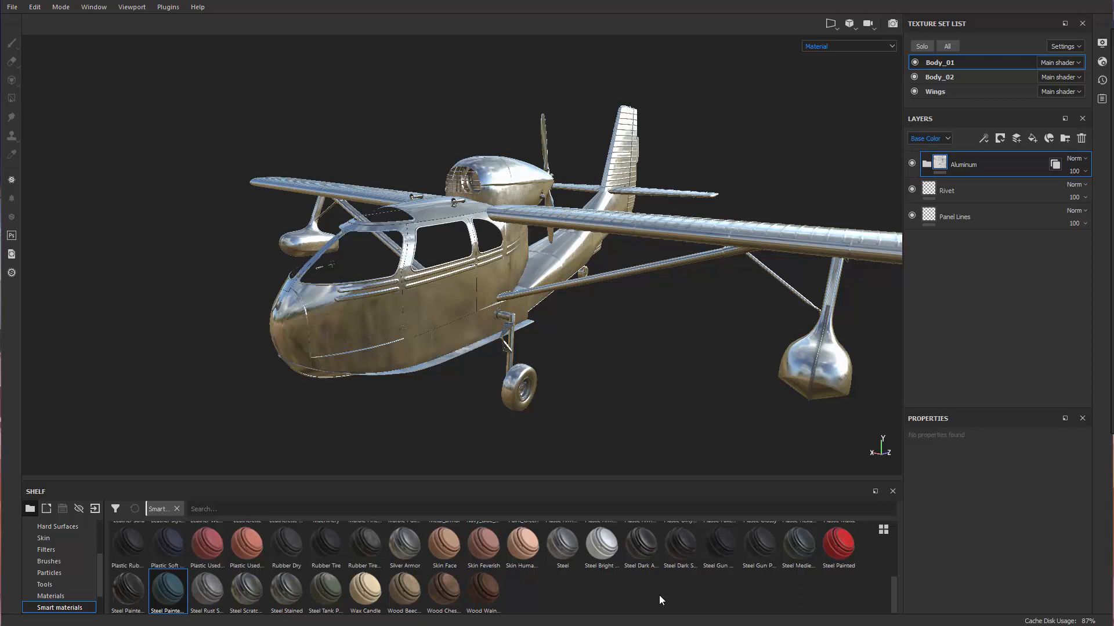
Scroll the Smart materials shelf down until the Aluminium smart materials appear.
scroll("down", 3)
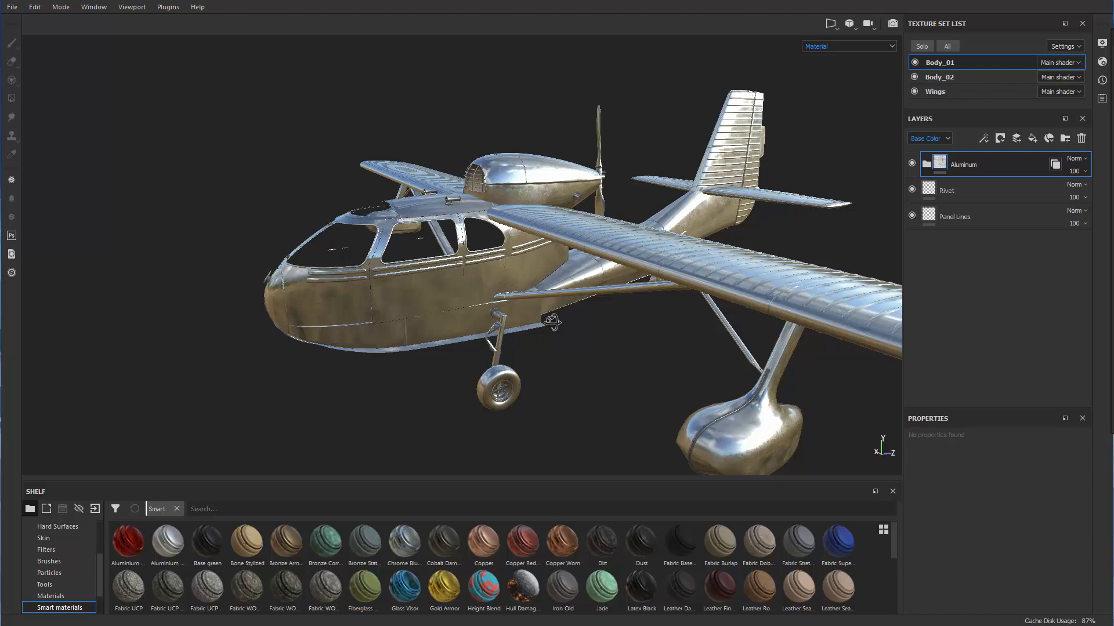
left_click_drag(547, 319, 454, 306)
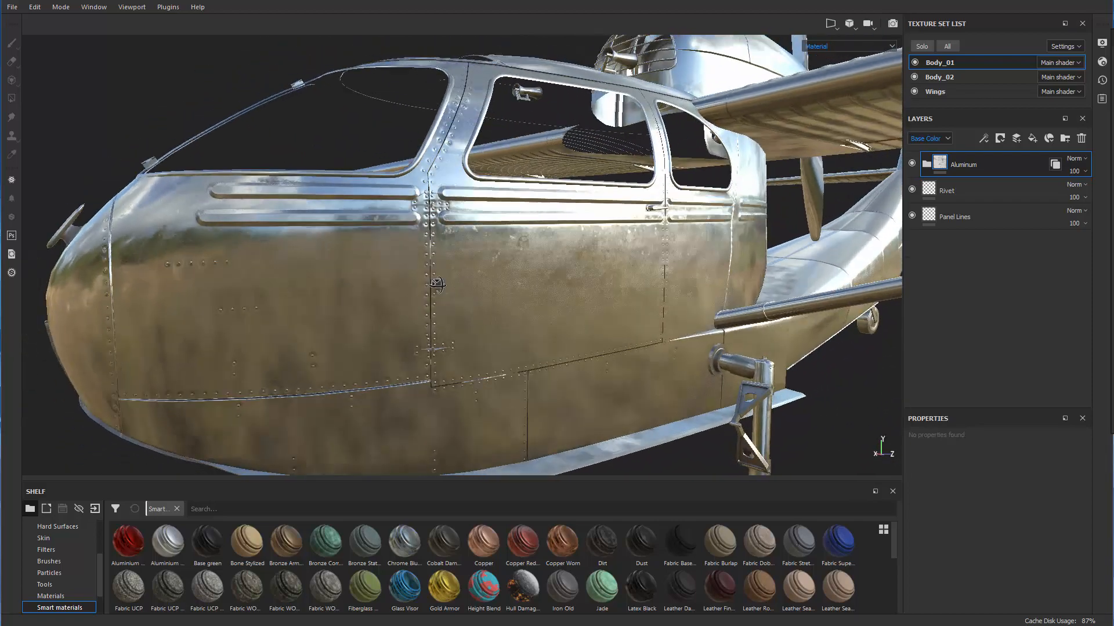
left_click_drag(436, 284, 550, 195)
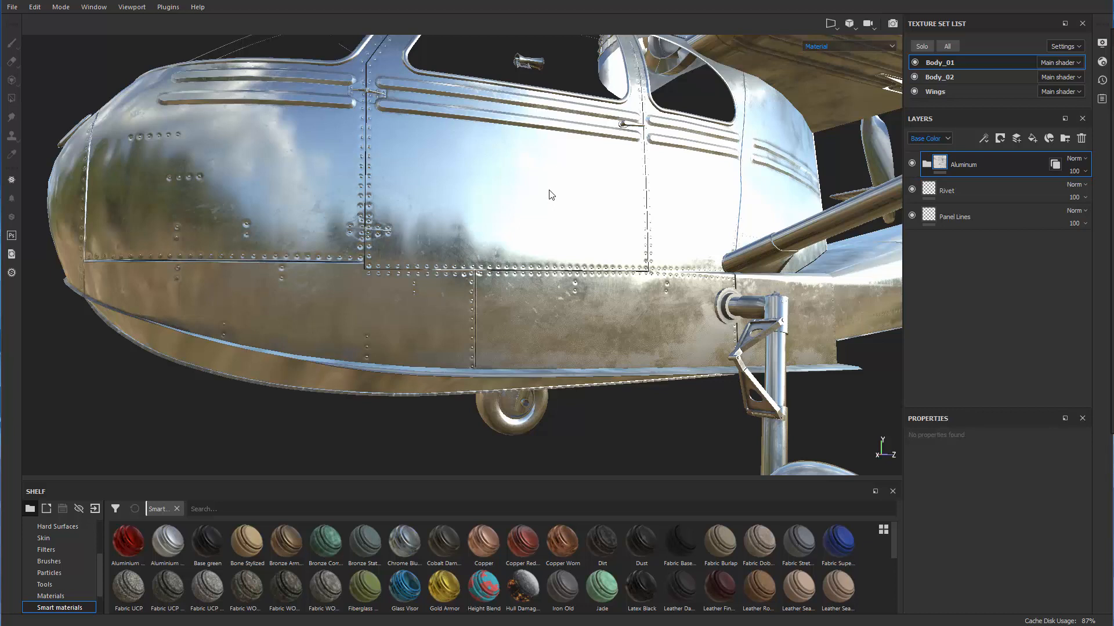
mouse_move(744, 300)
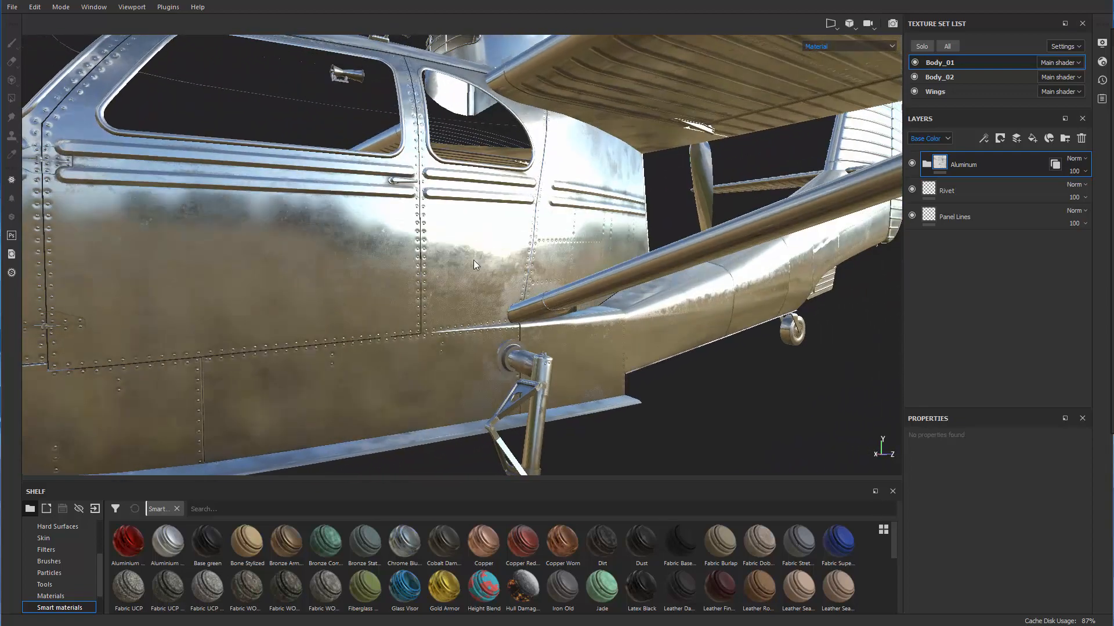
left_click_drag(476, 265, 575, 240)
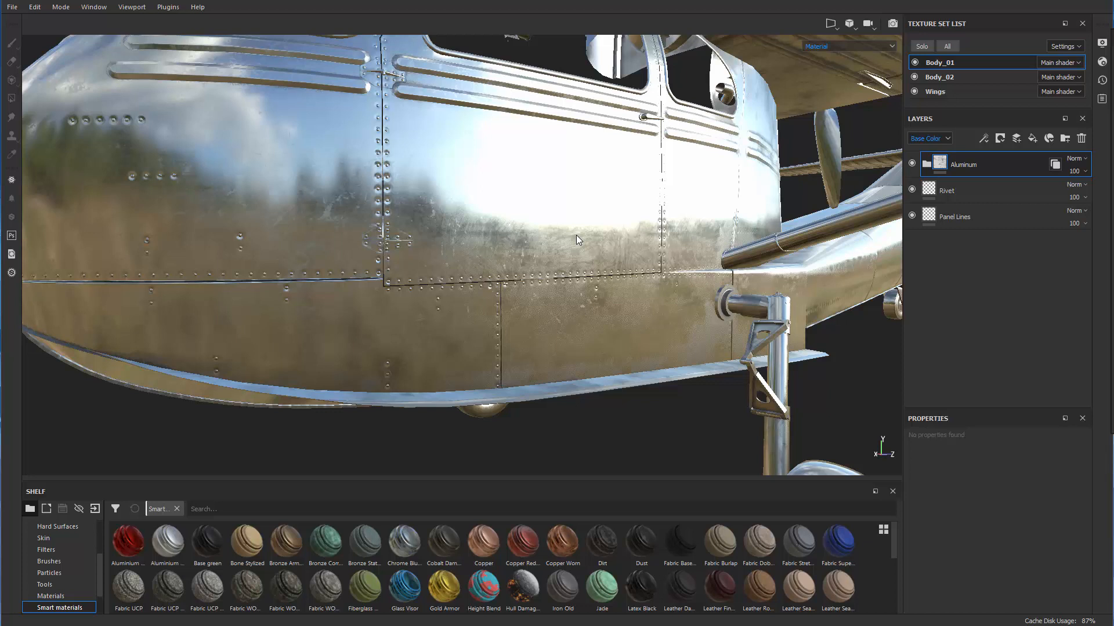
mouse_move(850, 273)
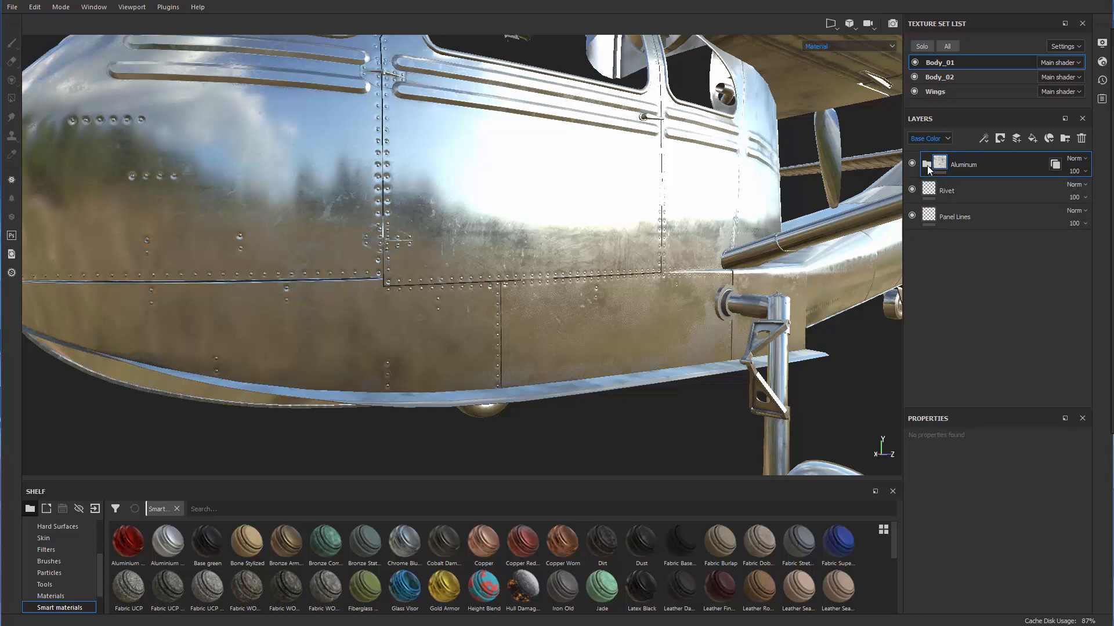
Expand the Aluminium folder and drop the Base fill's roughness to about 0.08.
left_click(939, 164)
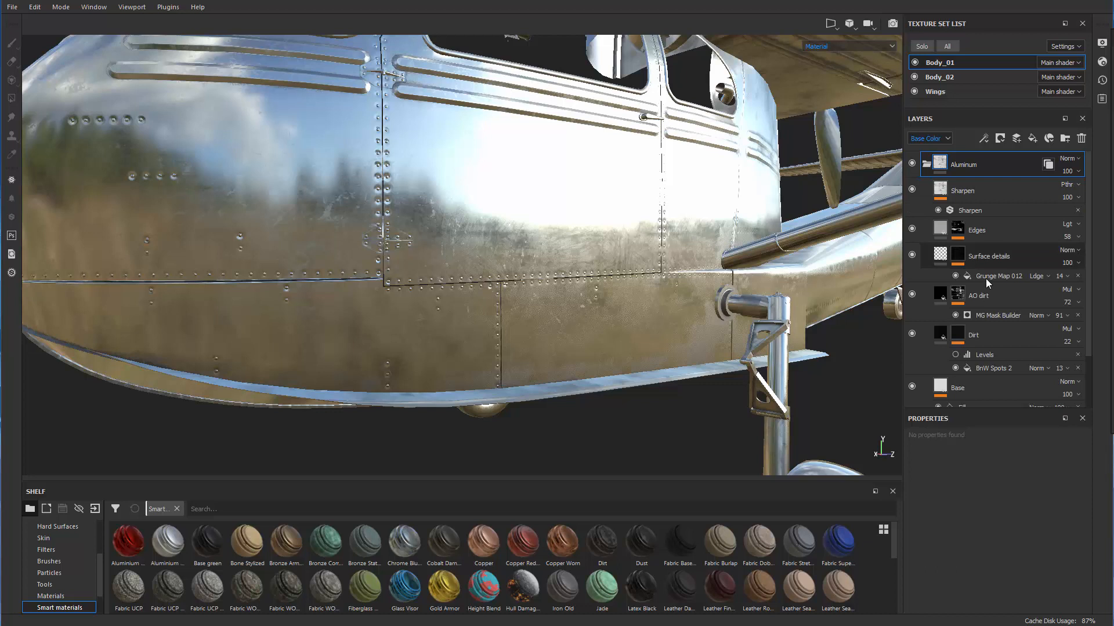
mouse_move(1005, 269)
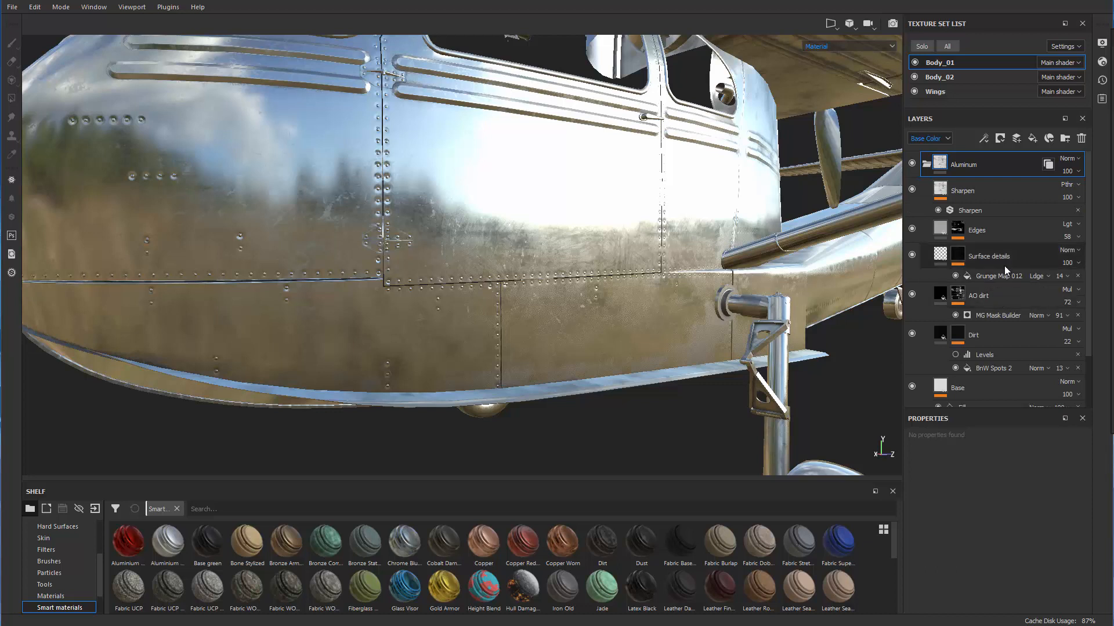
left_click(957, 388)
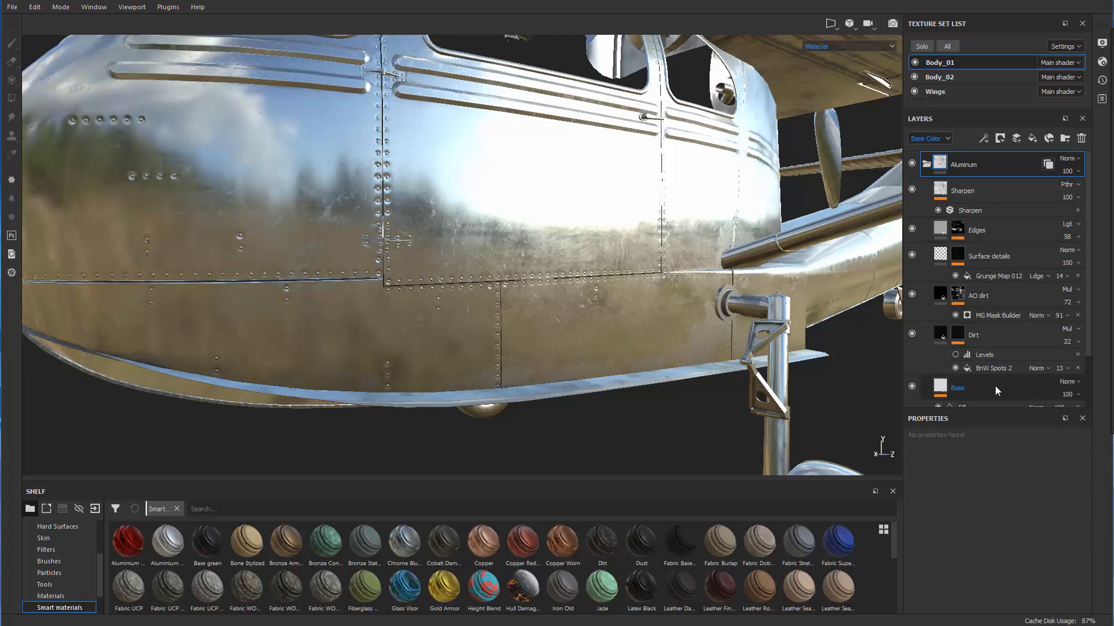
left_click(956, 388)
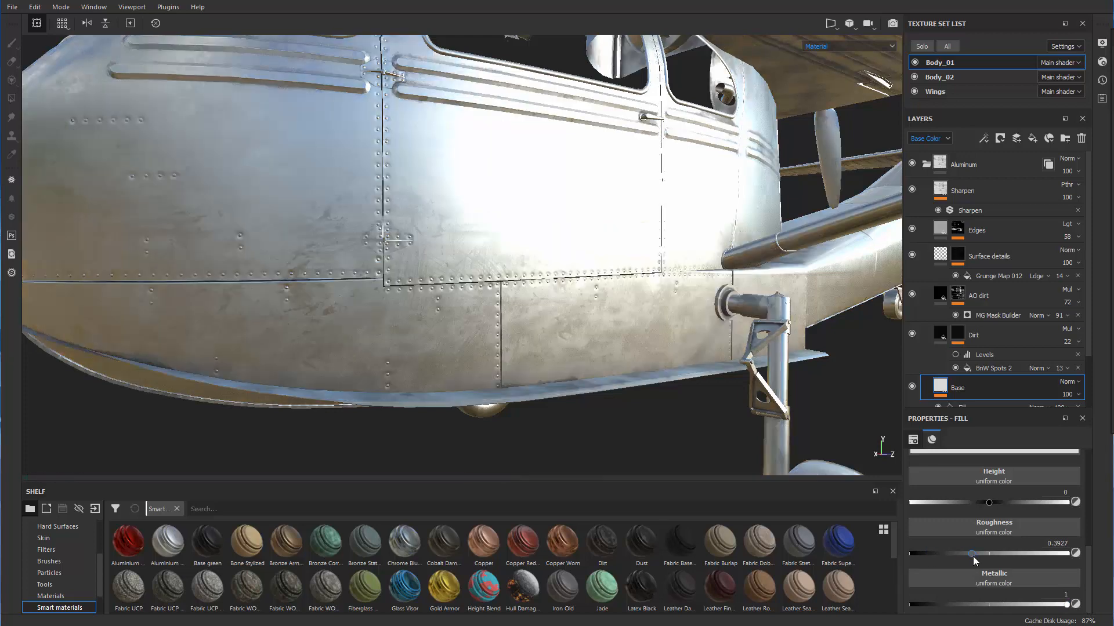
left_click_drag(988, 553, 946, 554)
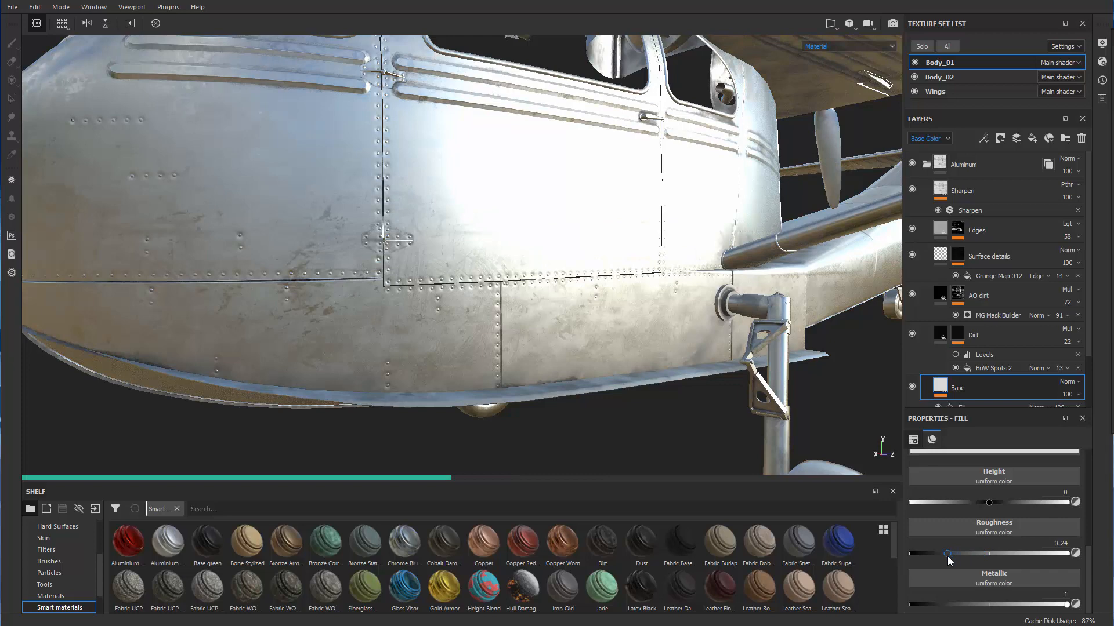
left_click_drag(945, 554, 930, 553)
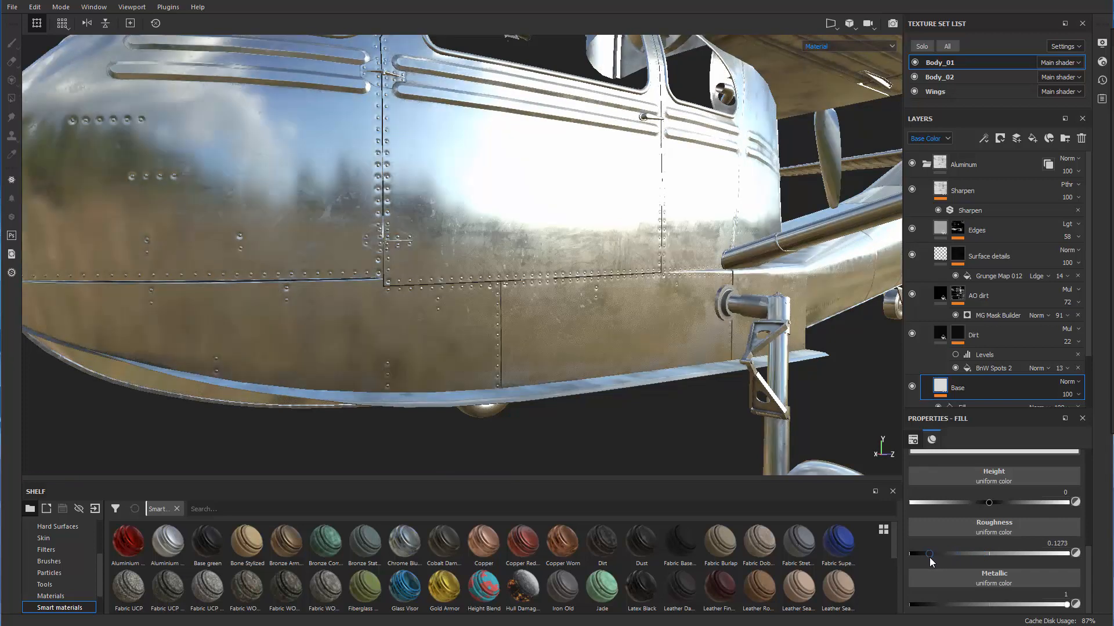
left_click_drag(930, 554, 920, 554)
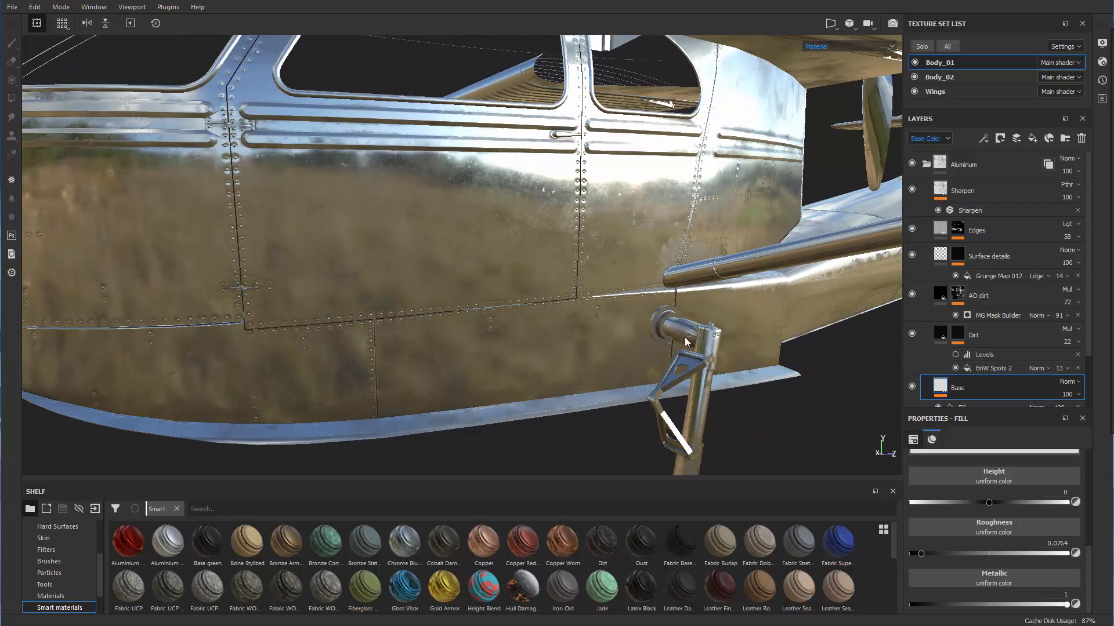
mouse_move(695, 408)
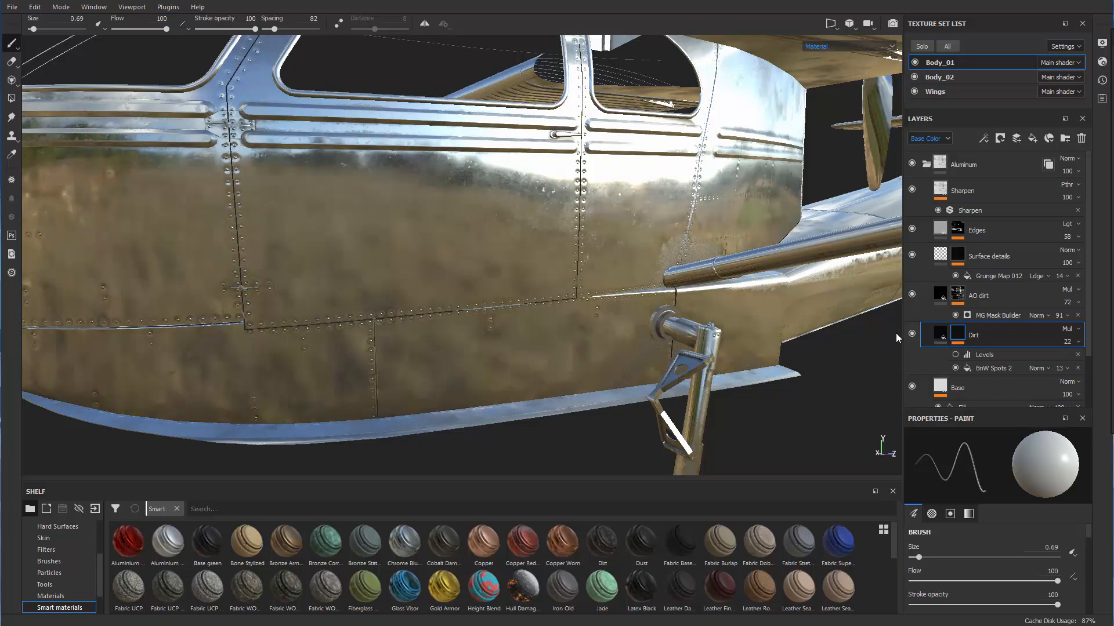
left_click_drag(897, 338, 576, 233)
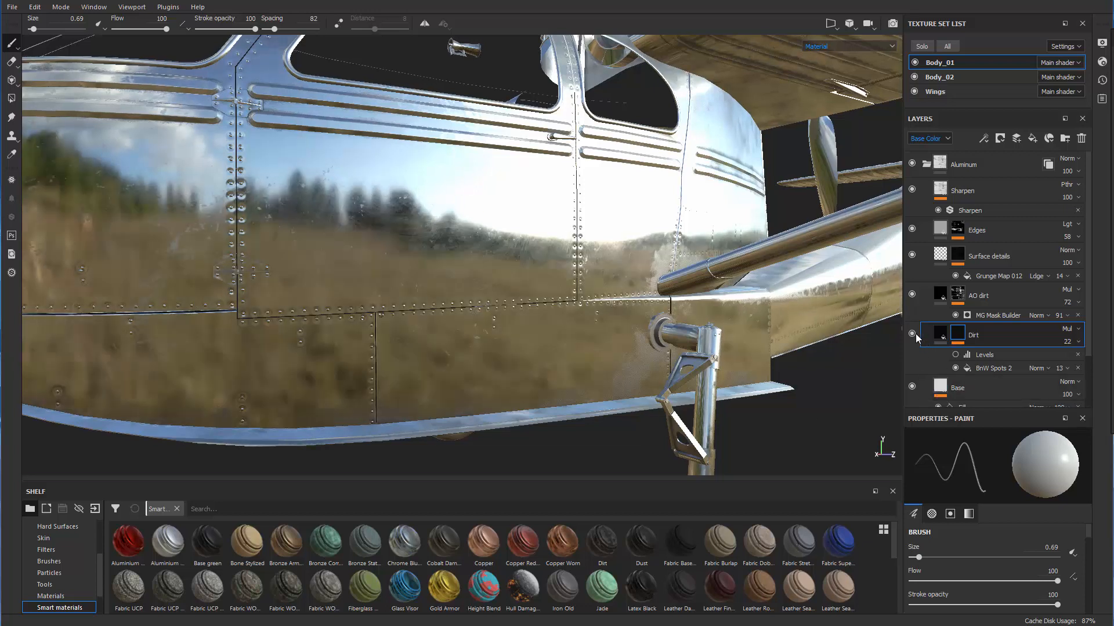
left_click(980, 295)
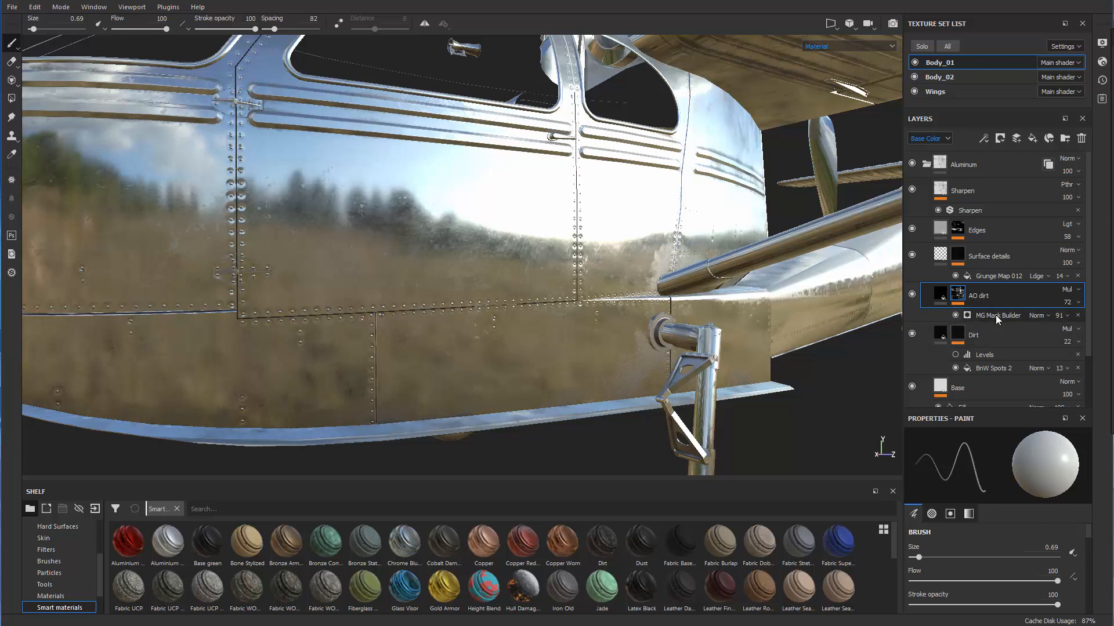
Show the AO dirt Mask Builder properties and zoom in on the wing strut joint.
left_click(997, 316)
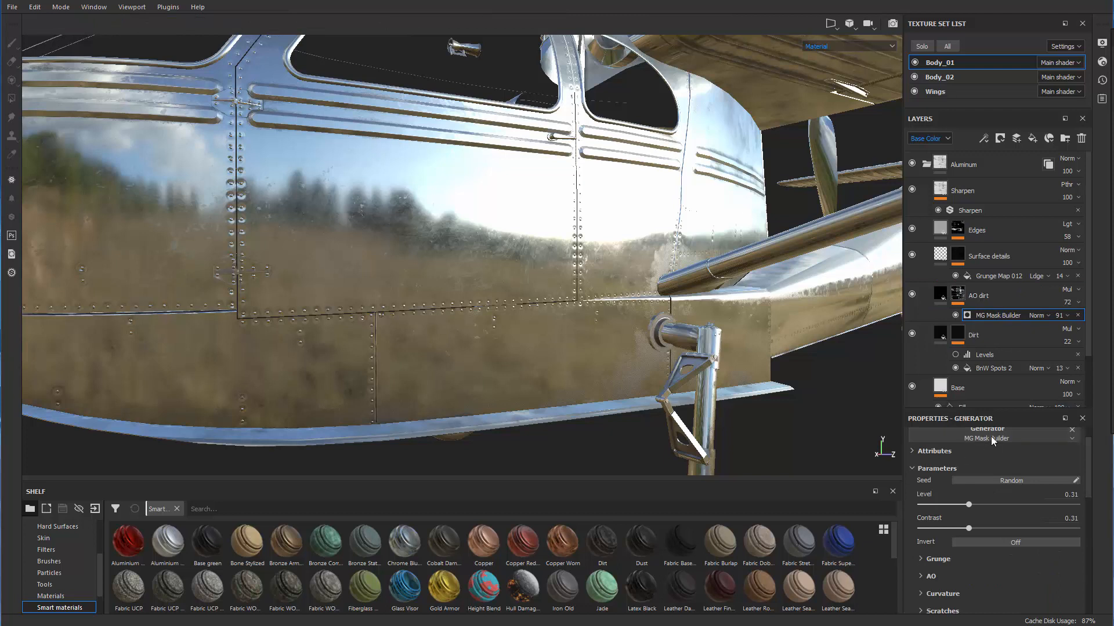
mouse_move(993, 438)
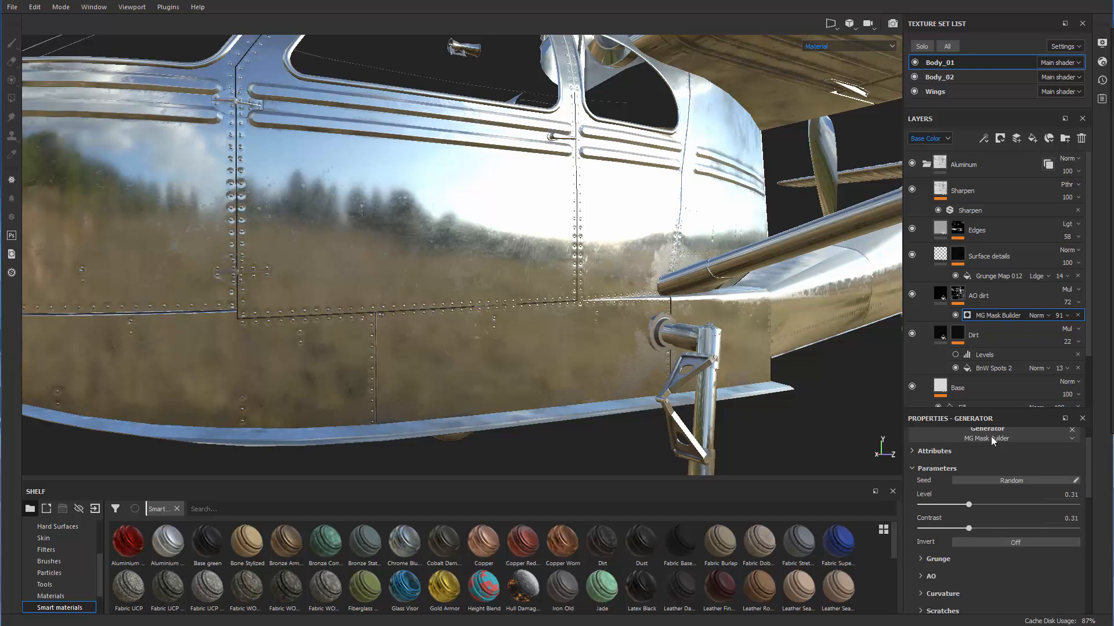
mouse_move(876, 361)
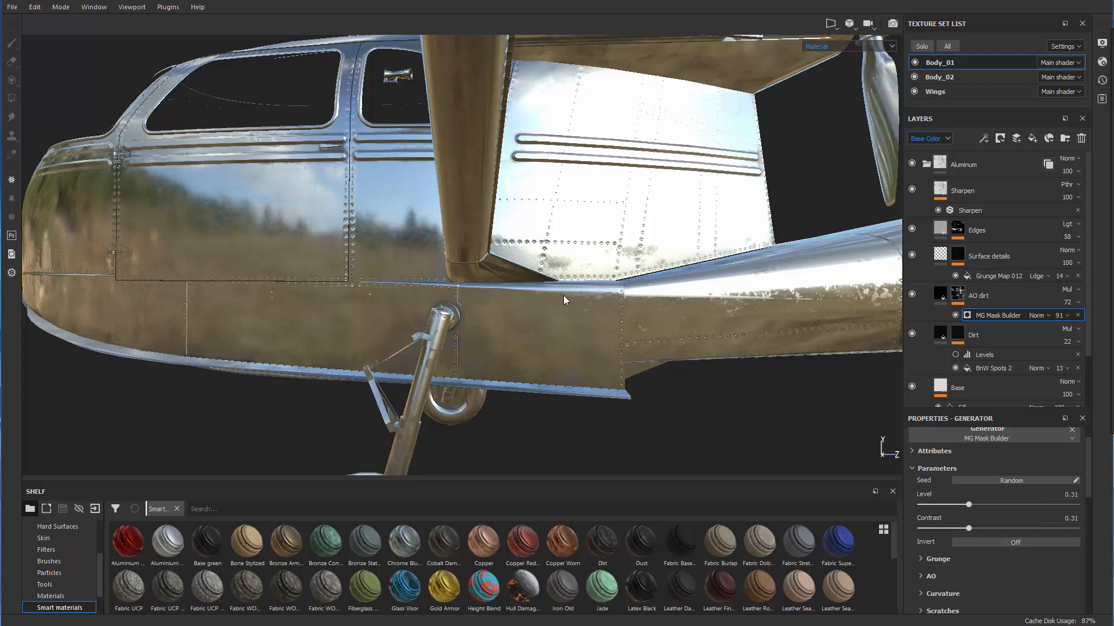
mouse_move(567, 300)
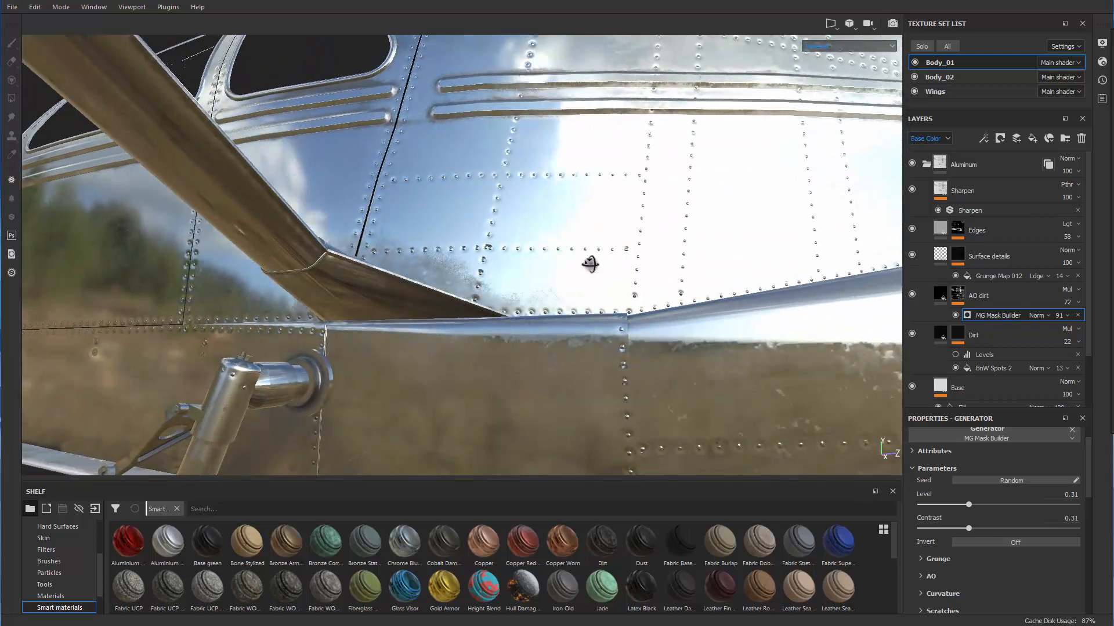
left_click_drag(589, 265, 618, 319)
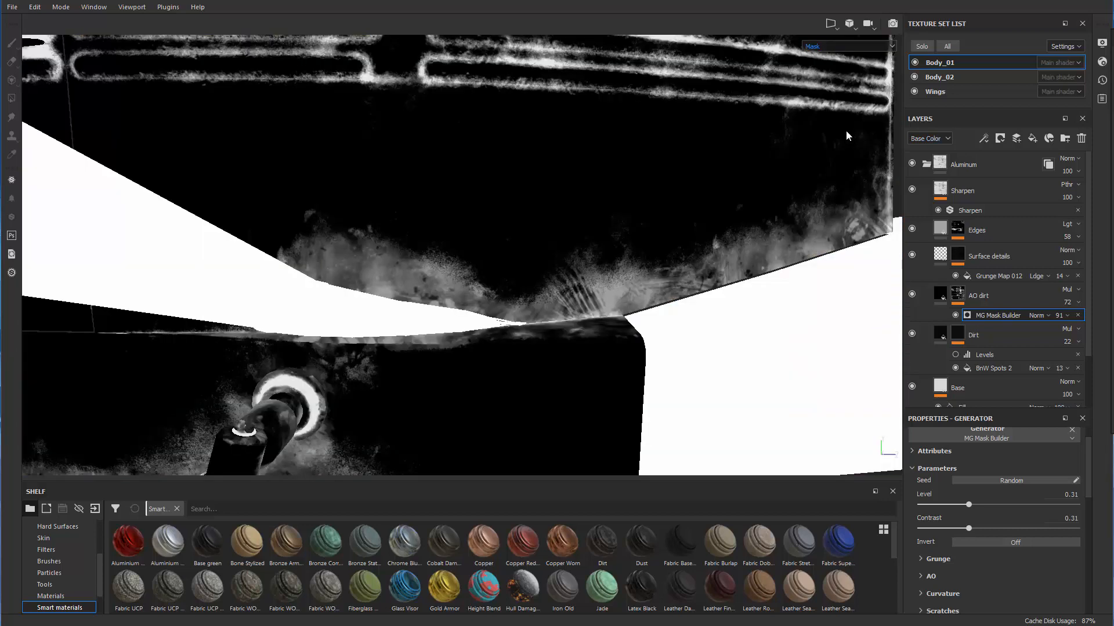
mouse_move(550, 272)
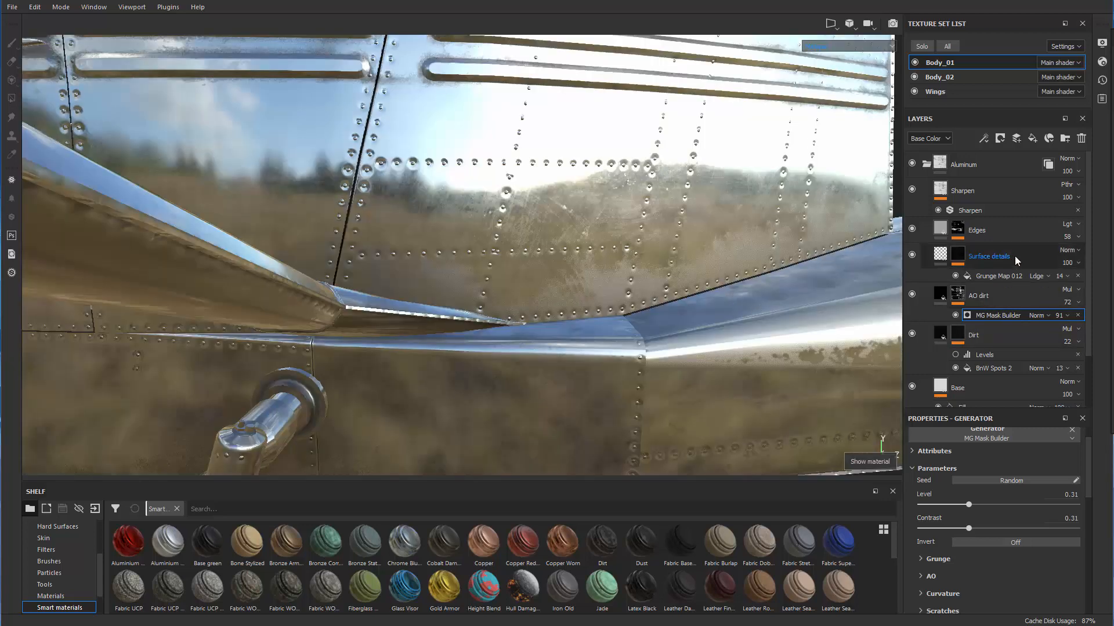
left_click(988, 256)
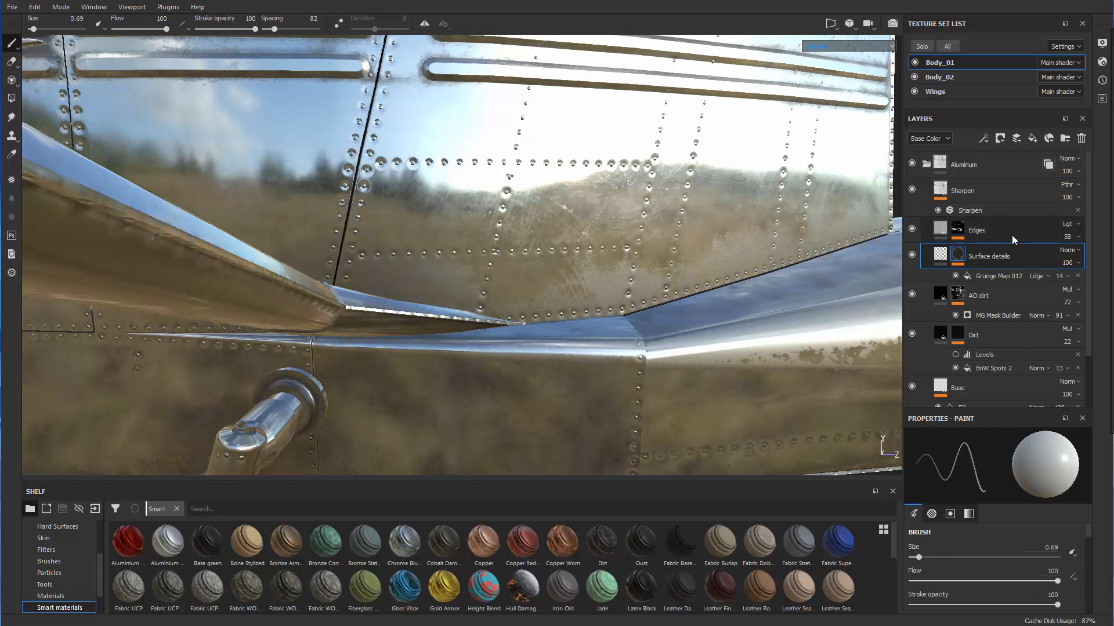
left_click(975, 230)
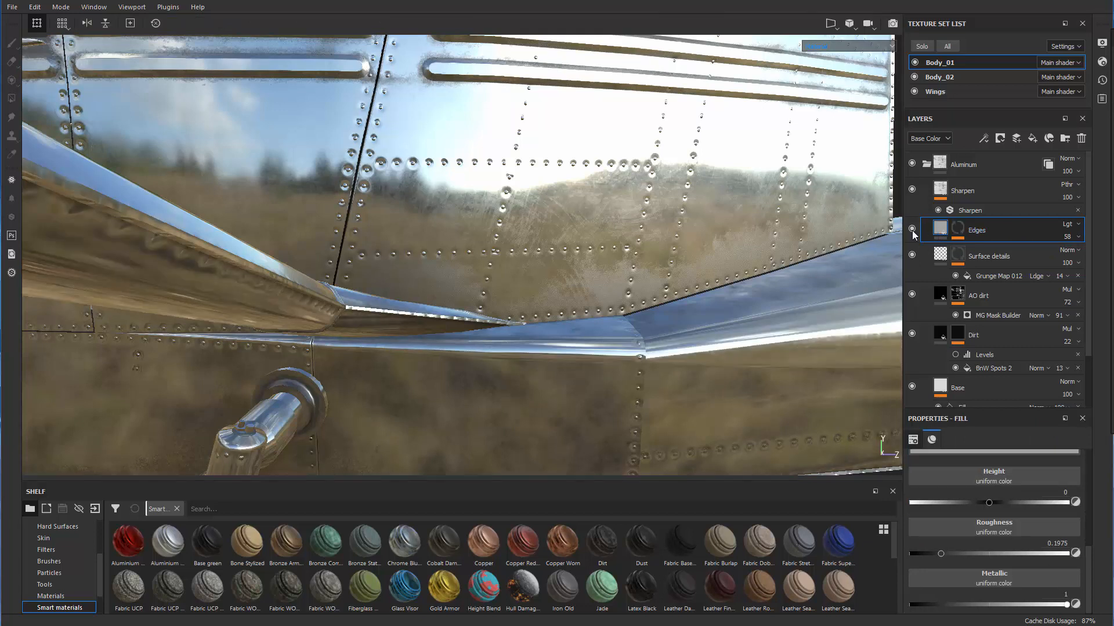
left_click(964, 189)
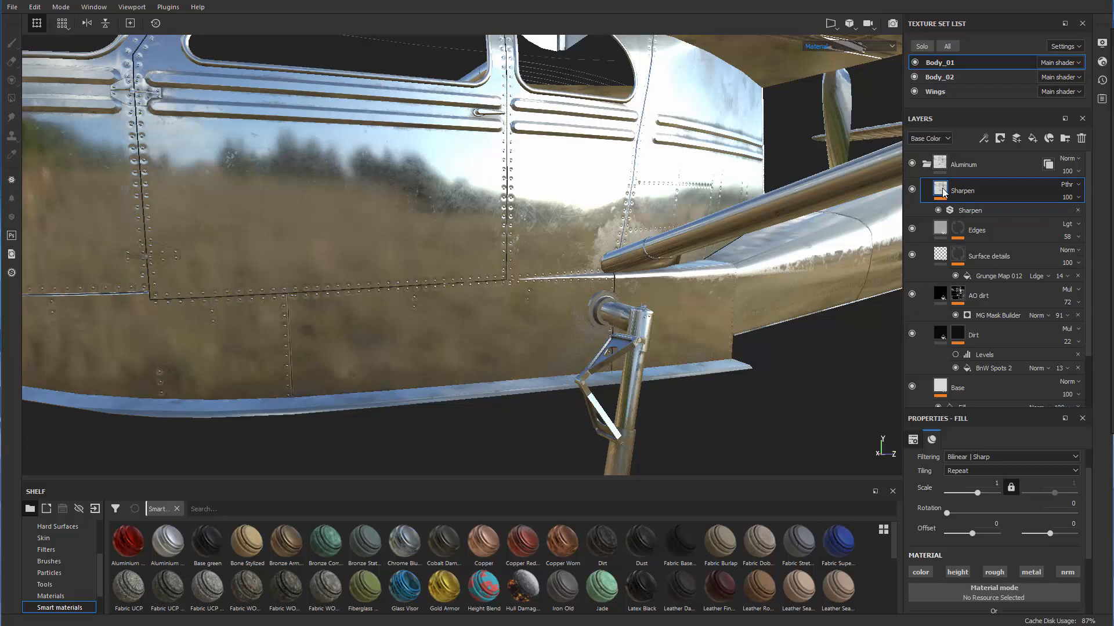
Select the whole Aluminium smart-material folder in the Layers panel.
left_click(963, 164)
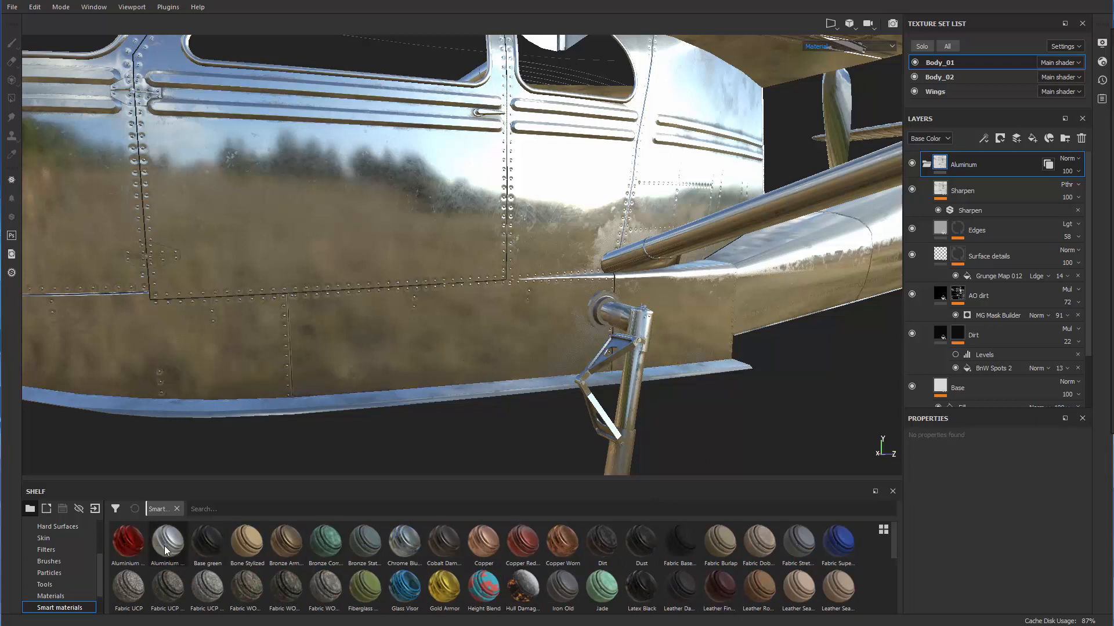
mouse_move(168, 545)
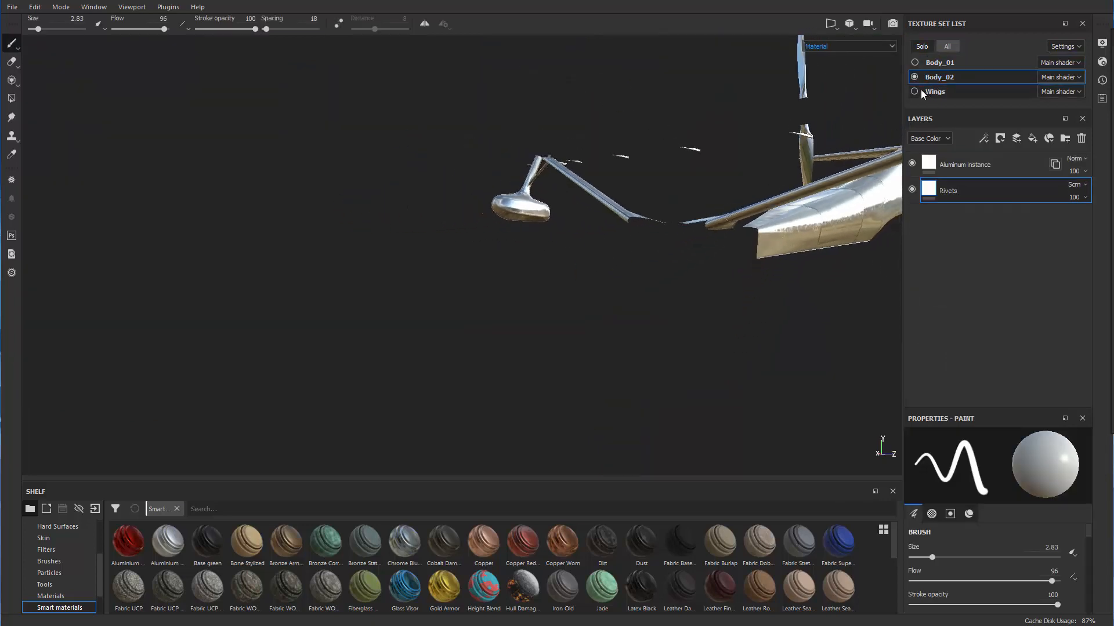
View the Wings set's layers, then return to Body_01 and reopen the AO dirt Mask Builder.
left_click(935, 91)
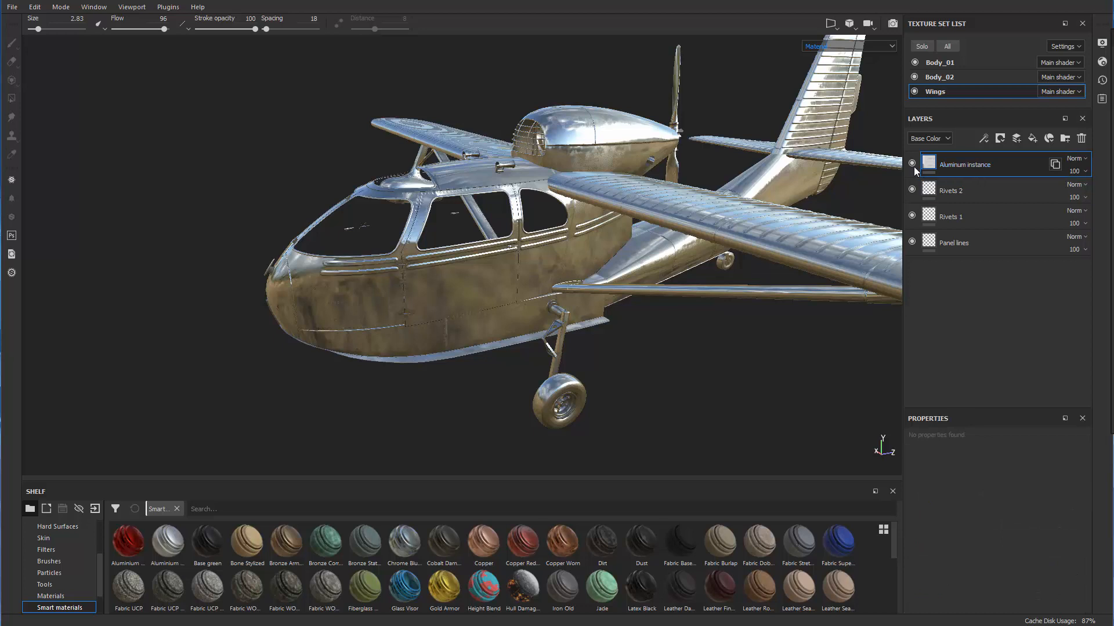
left_click(940, 63)
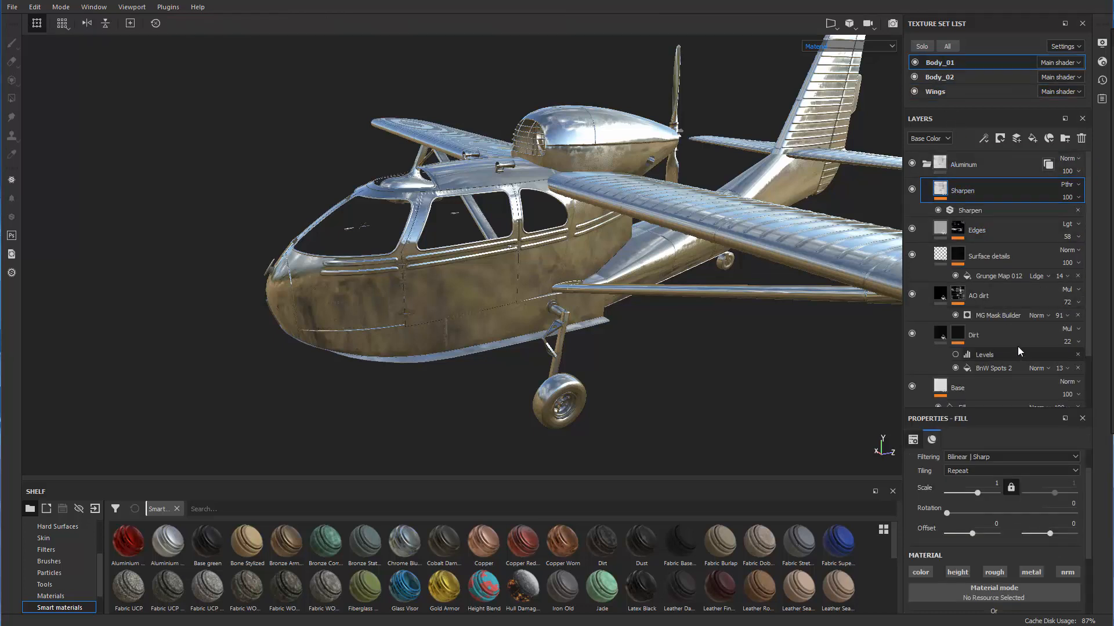
left_click(997, 314)
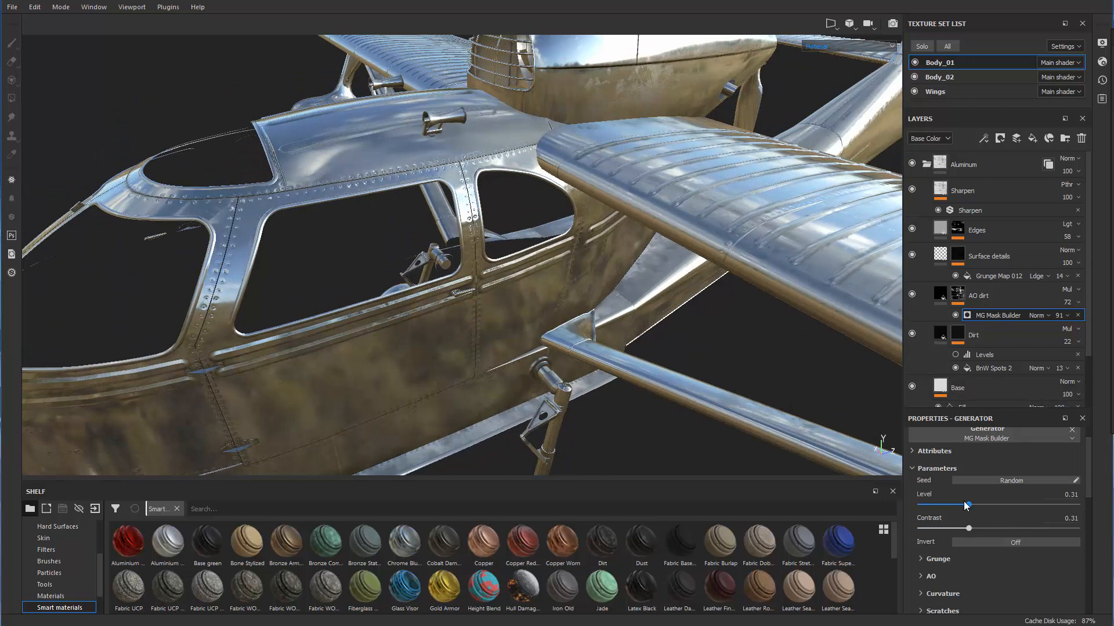
Raise the AO dirt Mask Builder Level to 0.51 and orbit the plane to inspect the grime.
left_click_drag(966, 504, 990, 504)
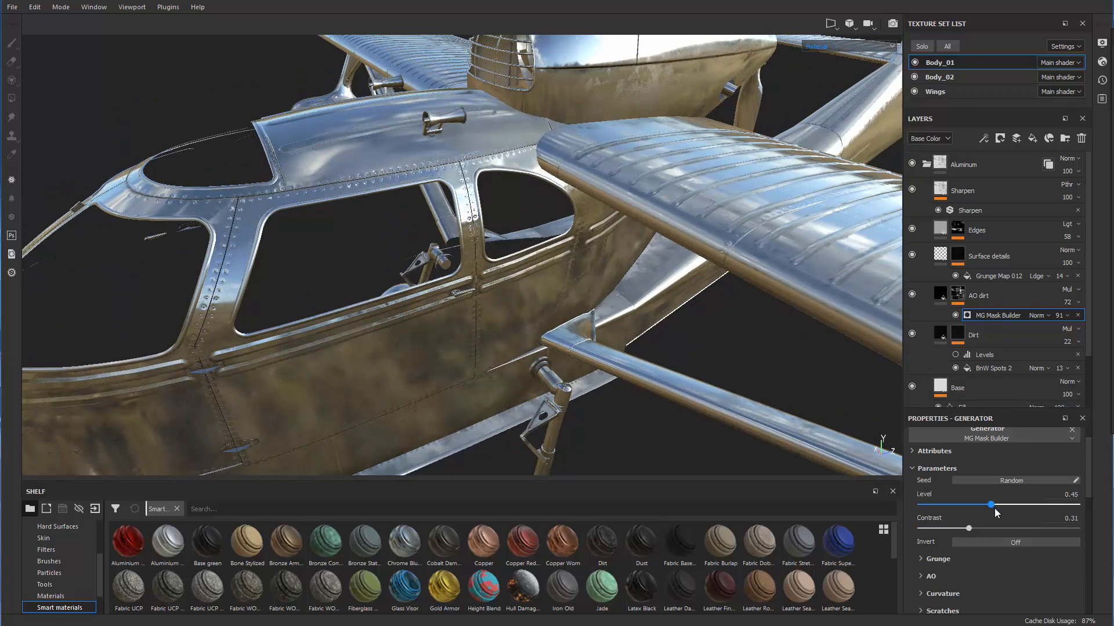
left_click_drag(990, 505, 1000, 506)
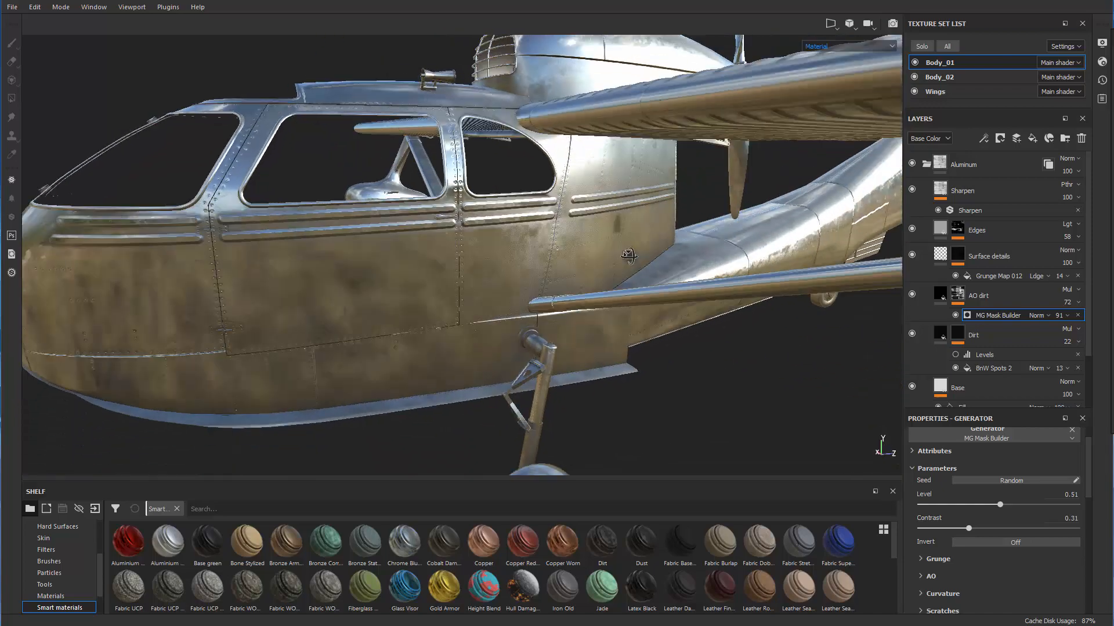
left_click_drag(626, 256, 550, 343)
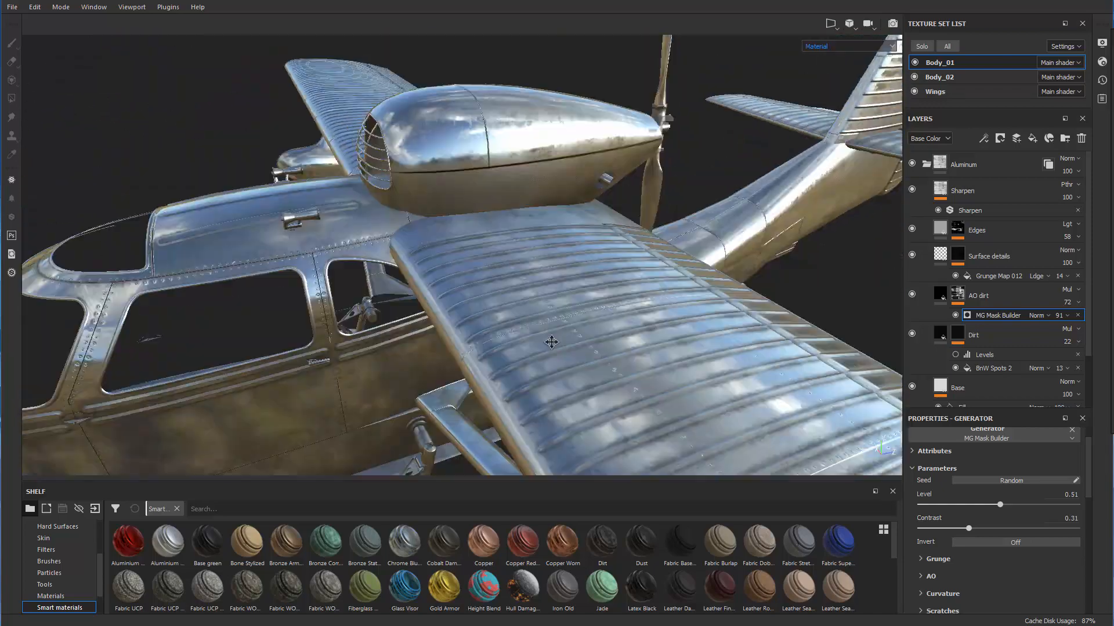
left_click_drag(554, 341, 617, 229)
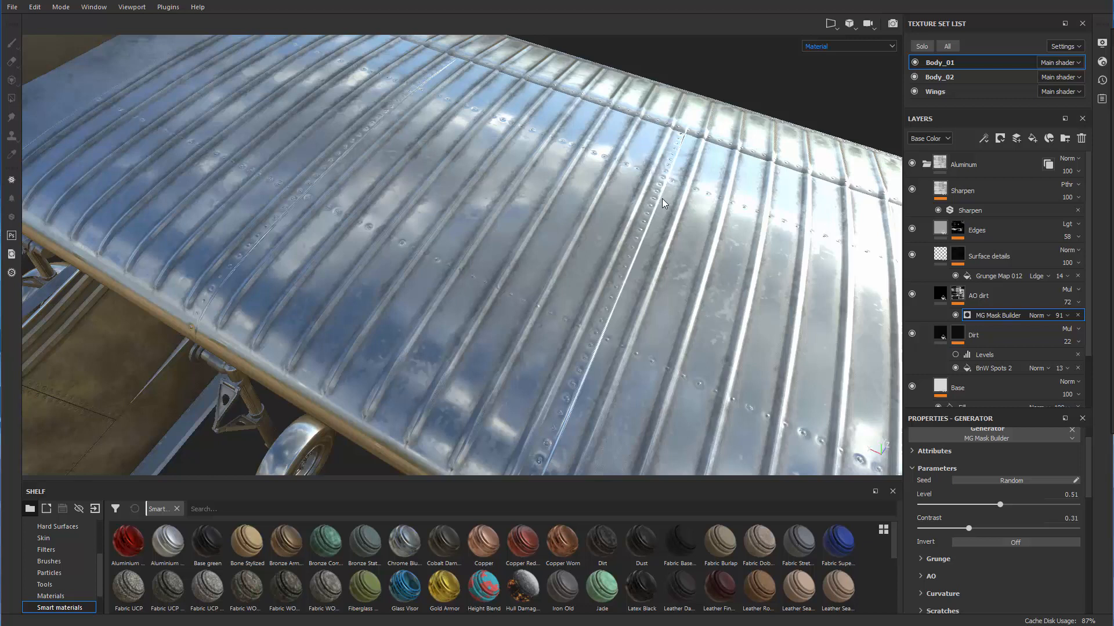
mouse_move(642, 275)
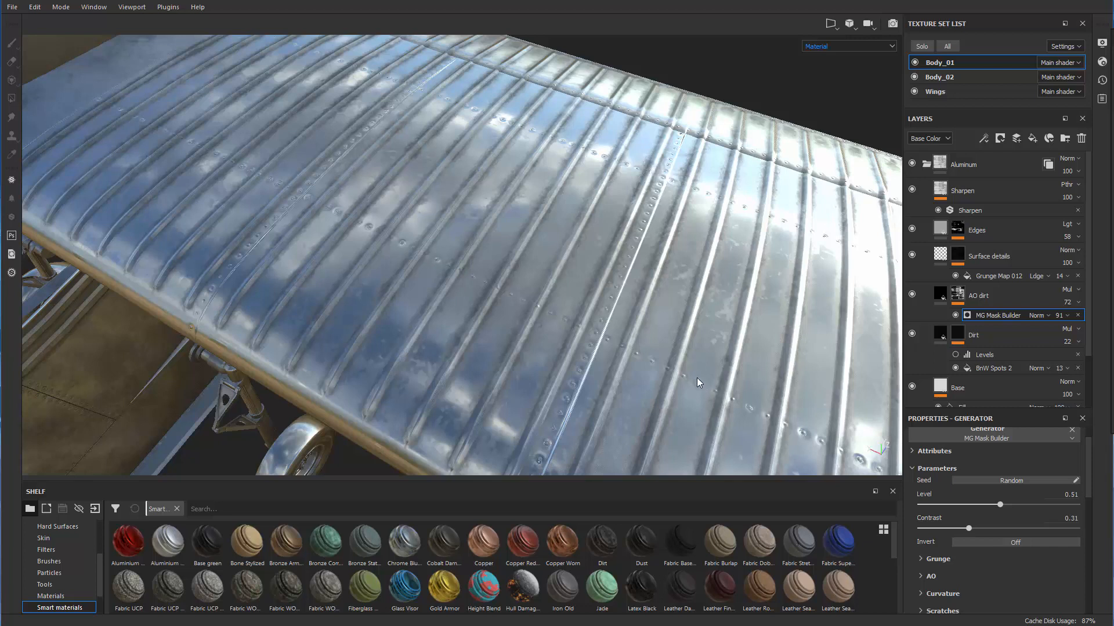
mouse_move(662, 236)
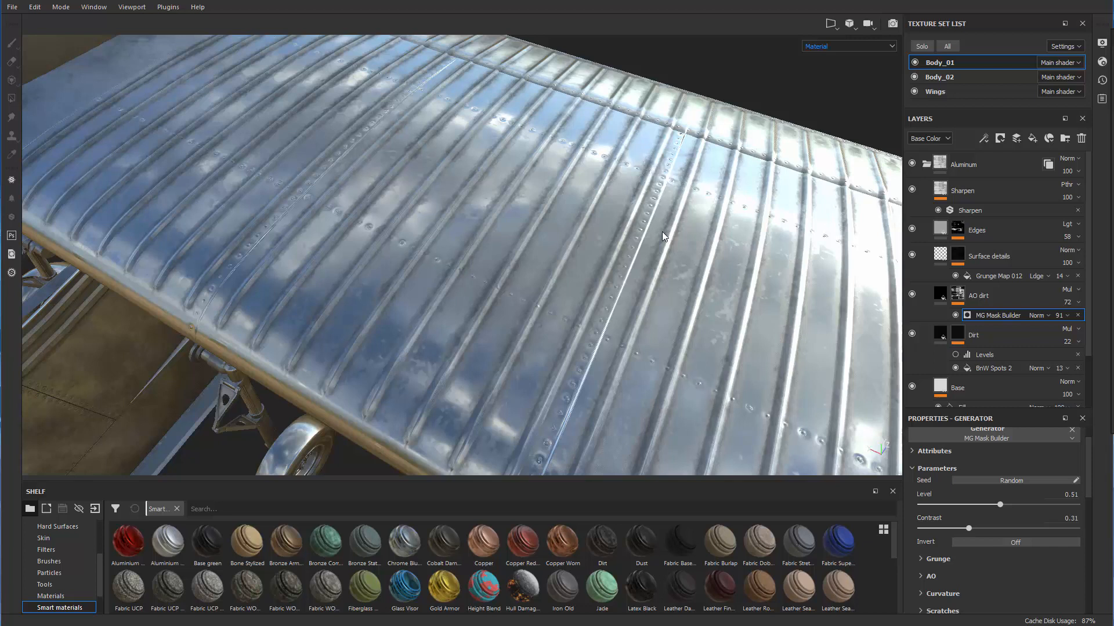
mouse_move(628, 346)
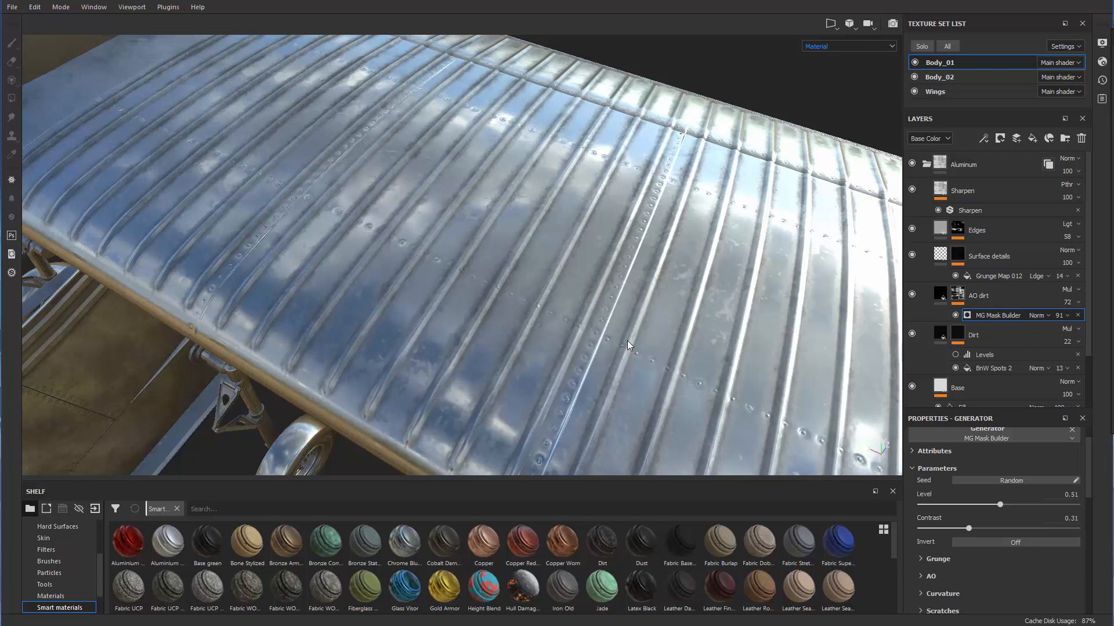
mouse_move(730, 457)
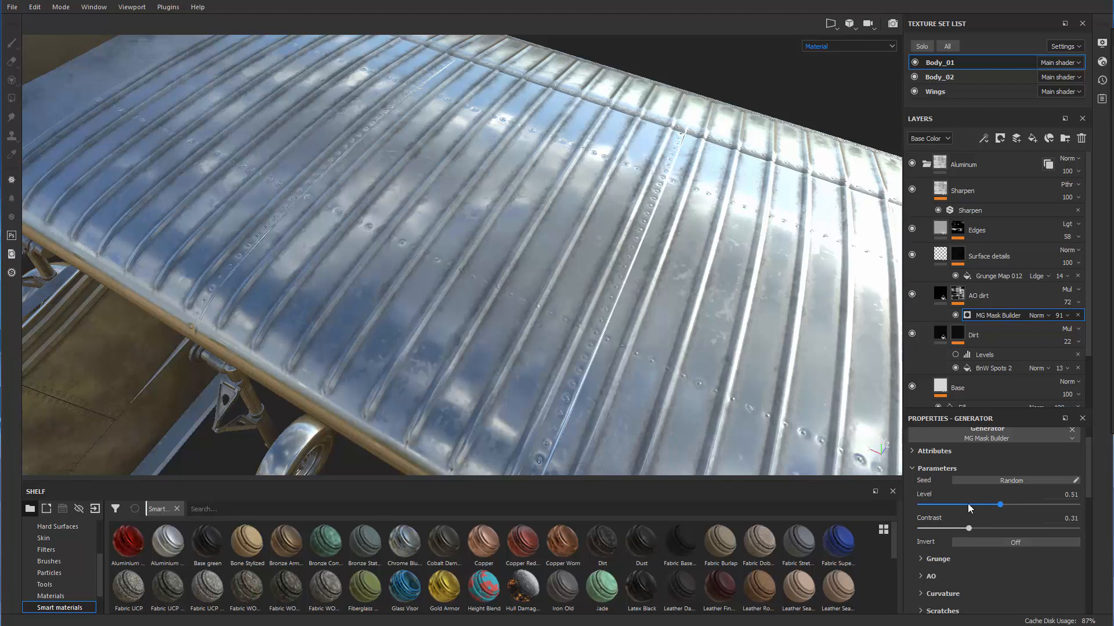
Set the AO dirt mask Level back to 0.31 and view the fuselage's lower panels.
left_click_drag(1000, 504, 980, 504)
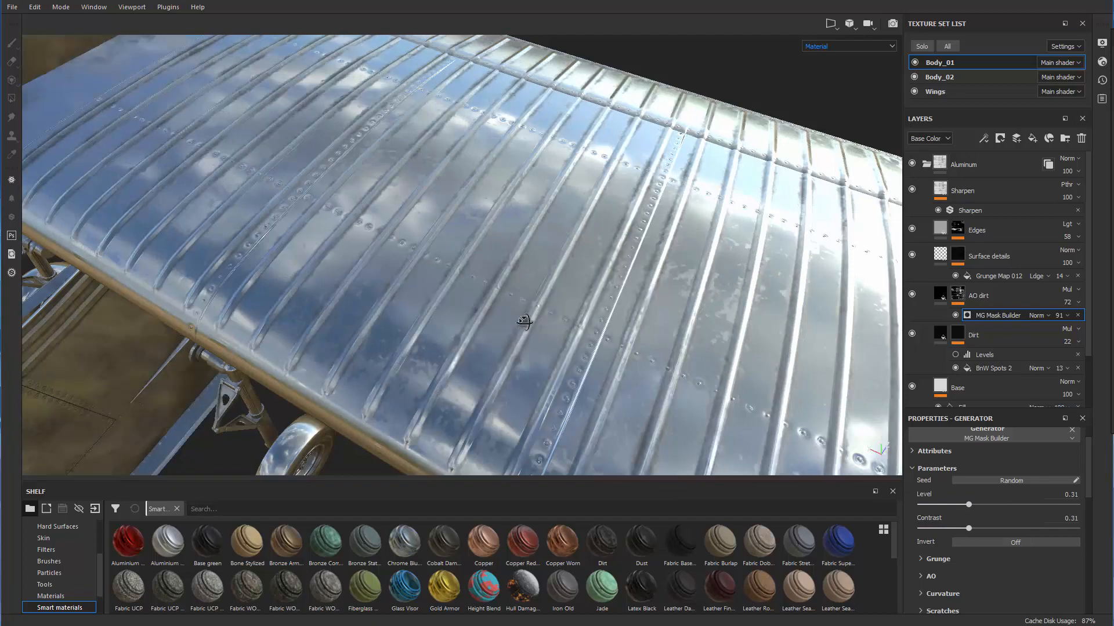
left_click_drag(523, 323, 526, 265)
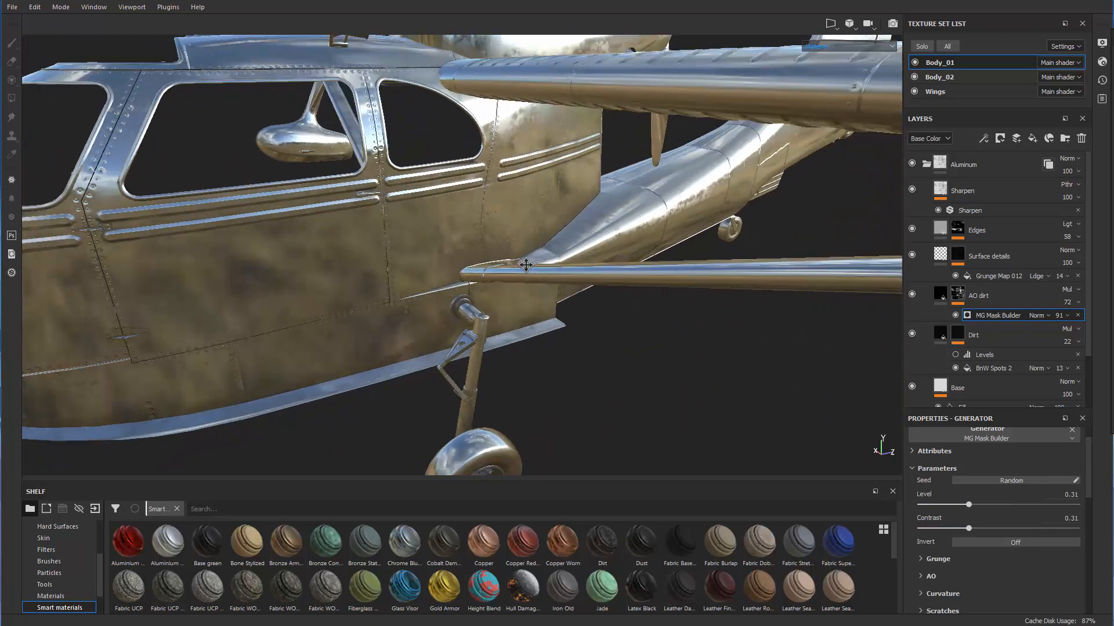
left_click_drag(525, 265, 458, 231)
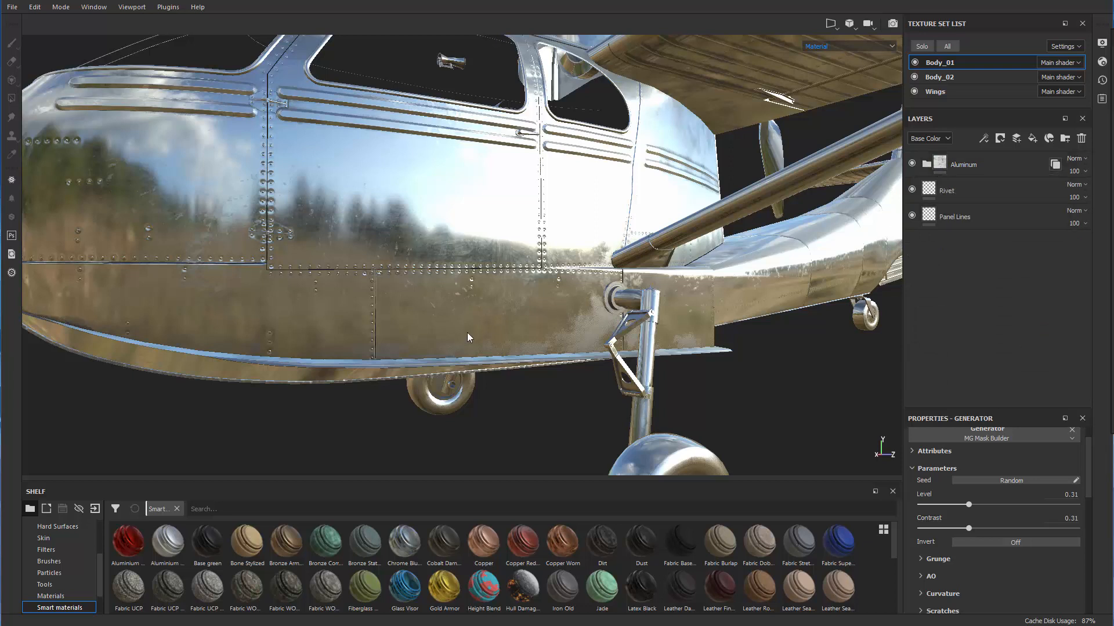
mouse_move(329, 276)
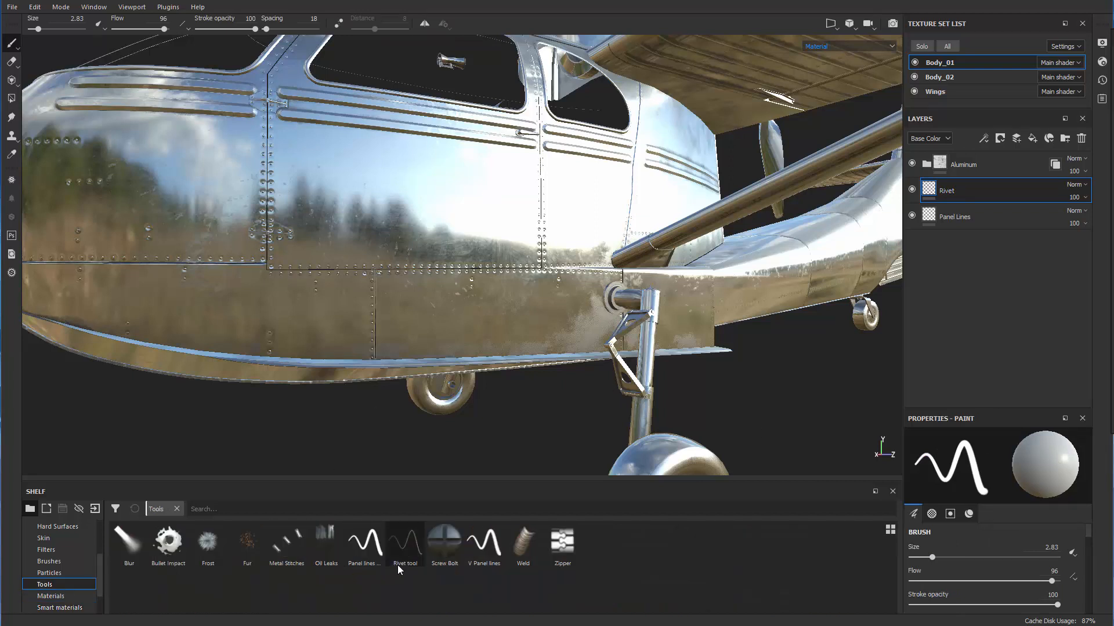
Select the Rivet layer and choose the Rivet tool from the Tools shelf.
left_click(364, 543)
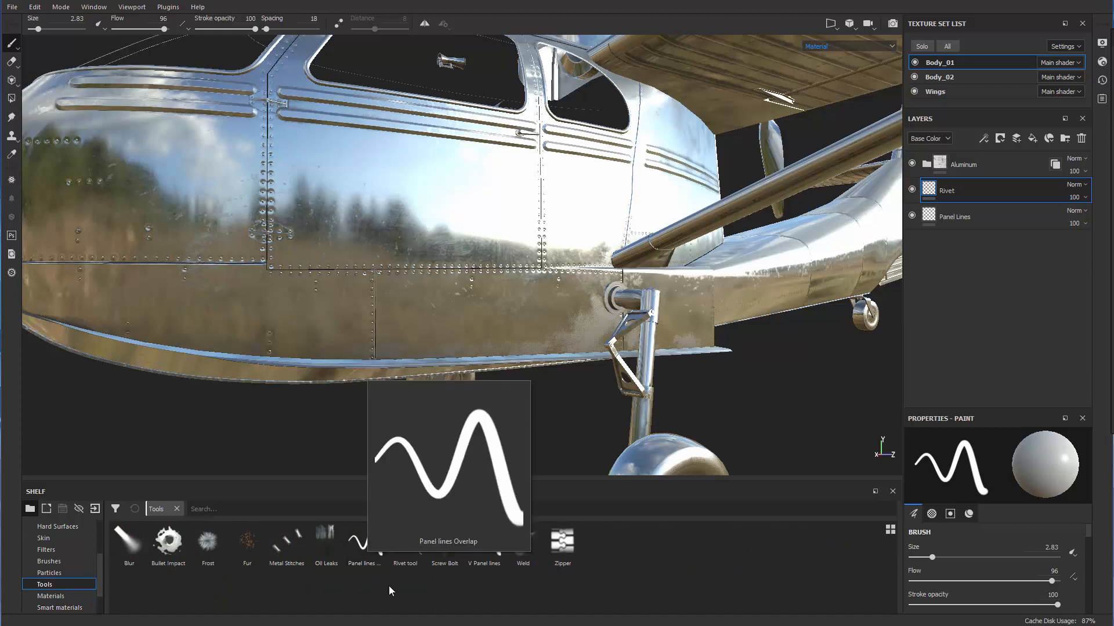
mouse_move(484, 544)
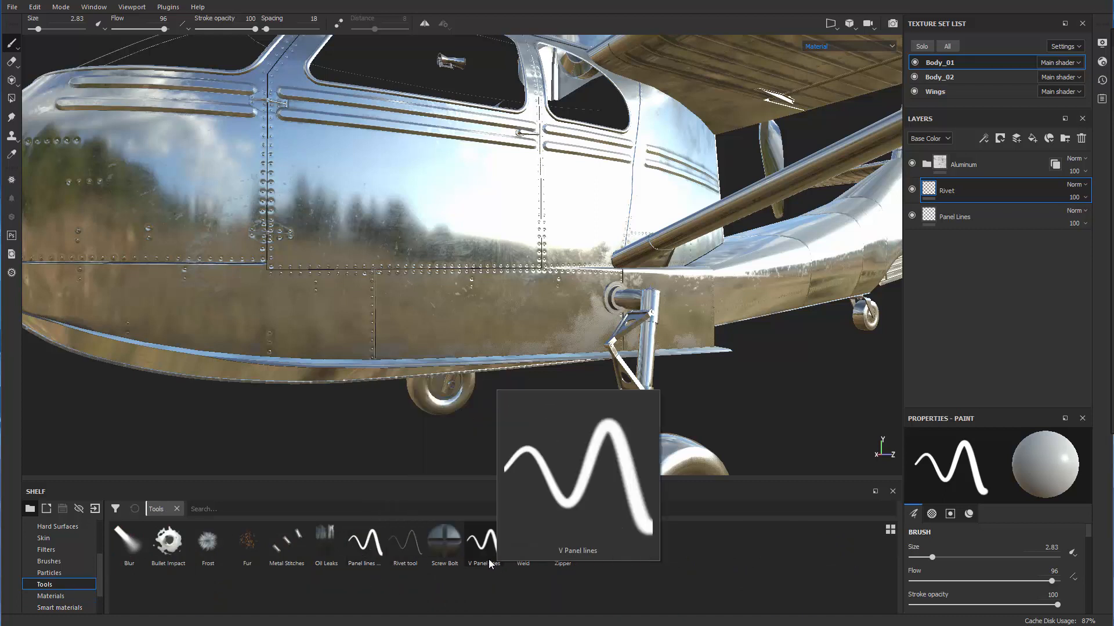
mouse_move(404, 544)
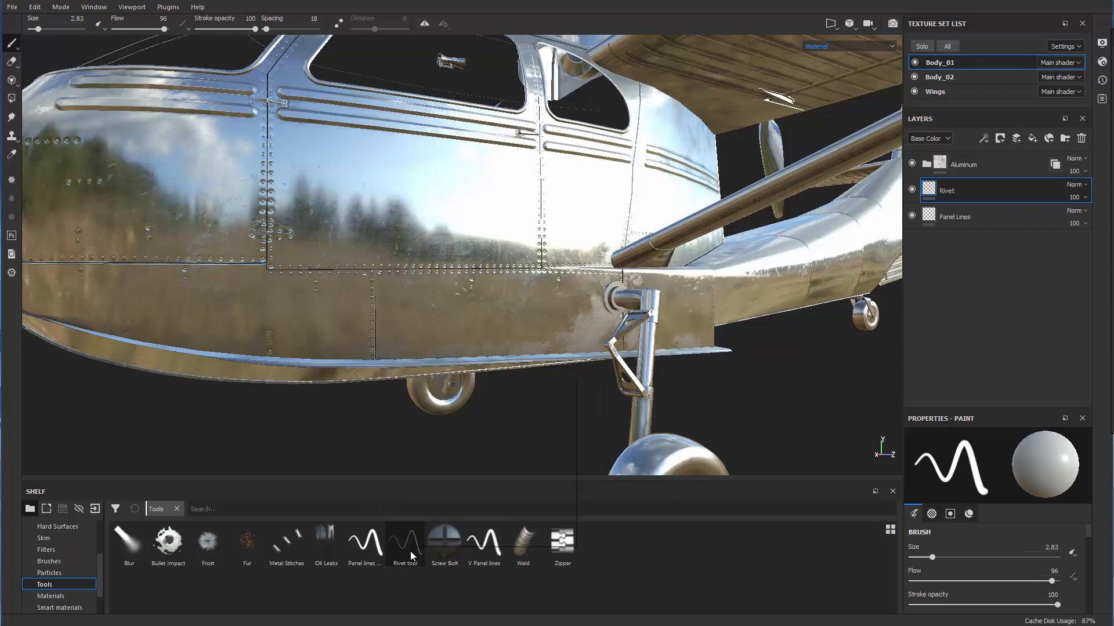
left_click(404, 543)
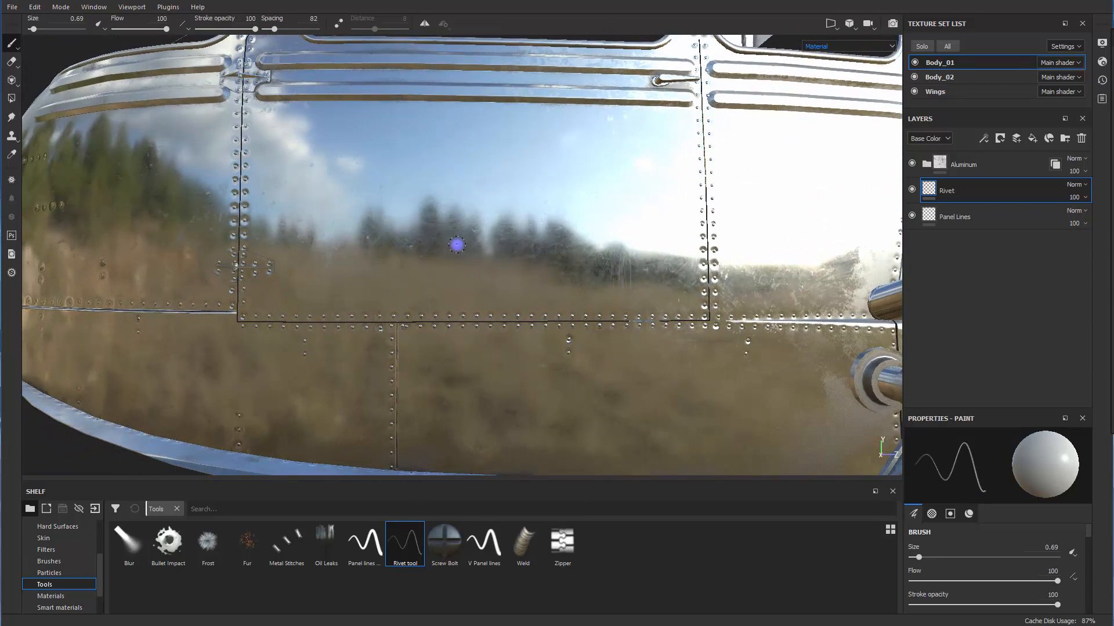
mouse_move(435, 282)
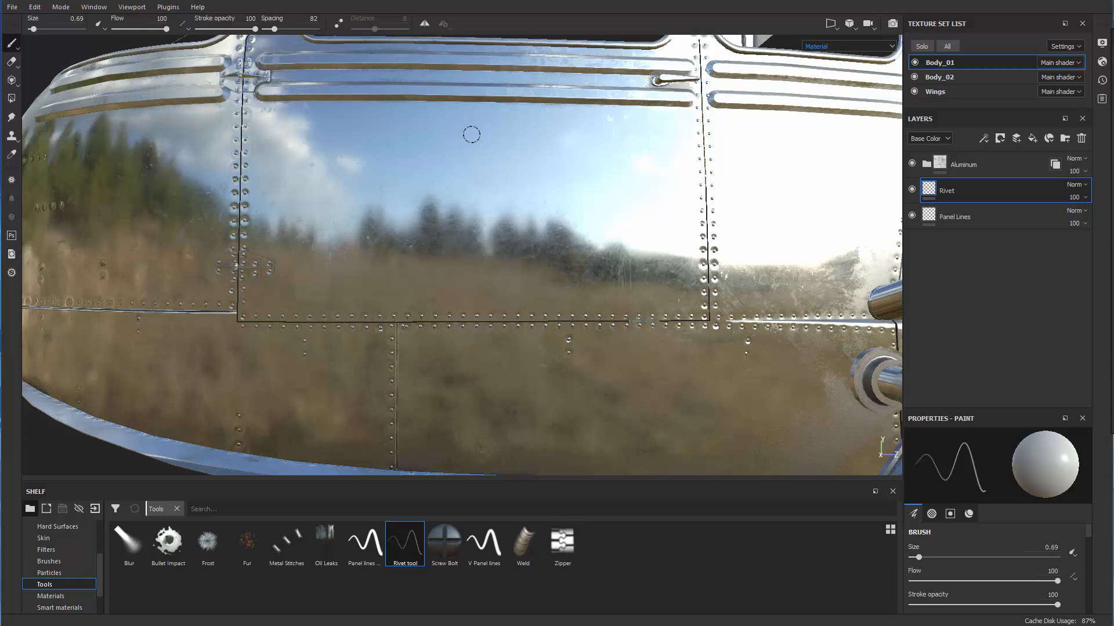
Paint a loop and a long row of rivets across the fuselage panels.
left_click_drag(472, 135, 383, 275)
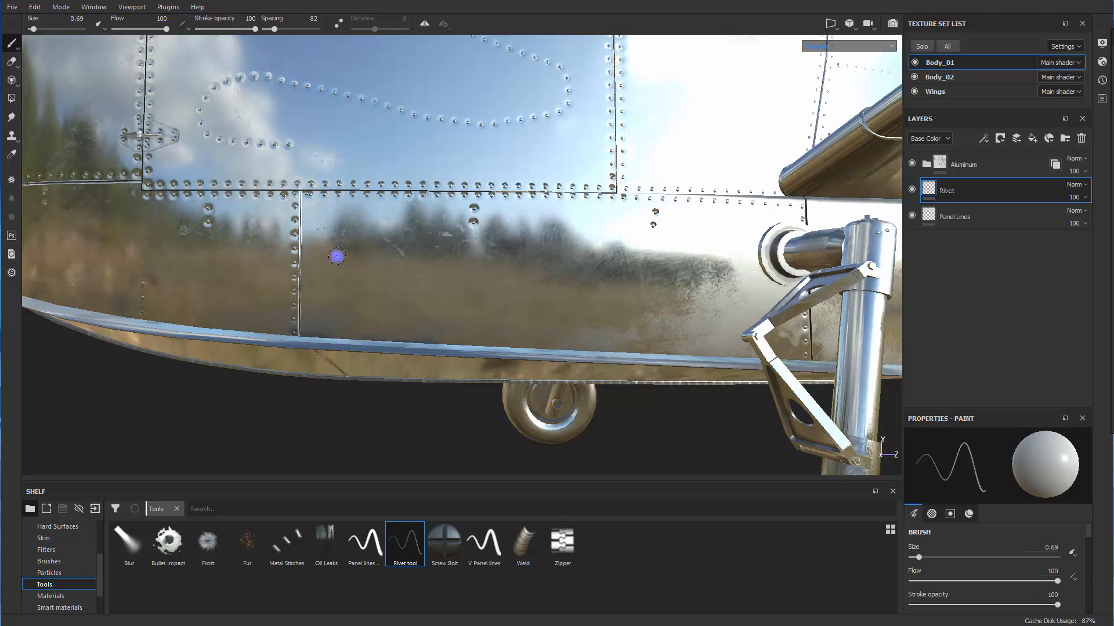
left_click_drag(334, 266, 738, 266)
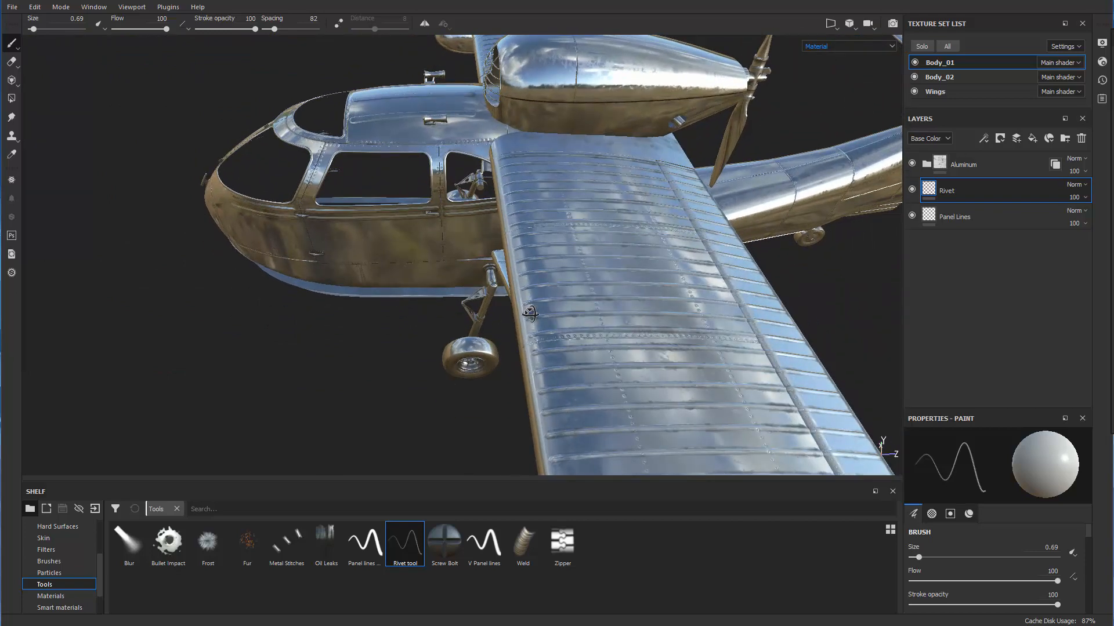
left_click_drag(529, 313, 601, 127)
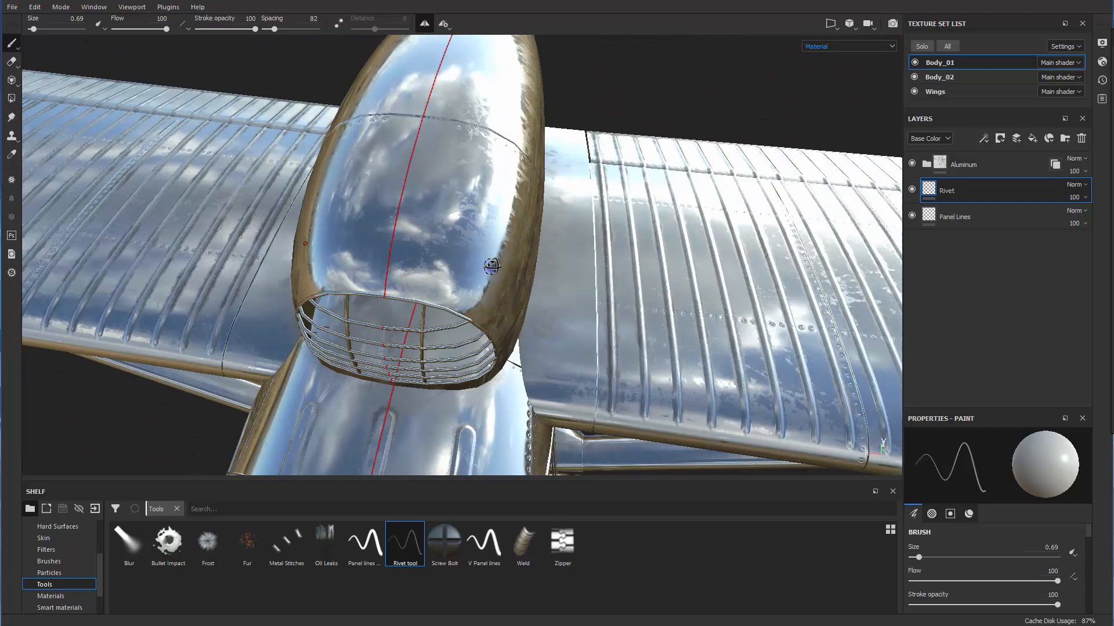
Paint a rivet row along the side of the engine cowling.
left_click_drag(490, 266, 430, 132)
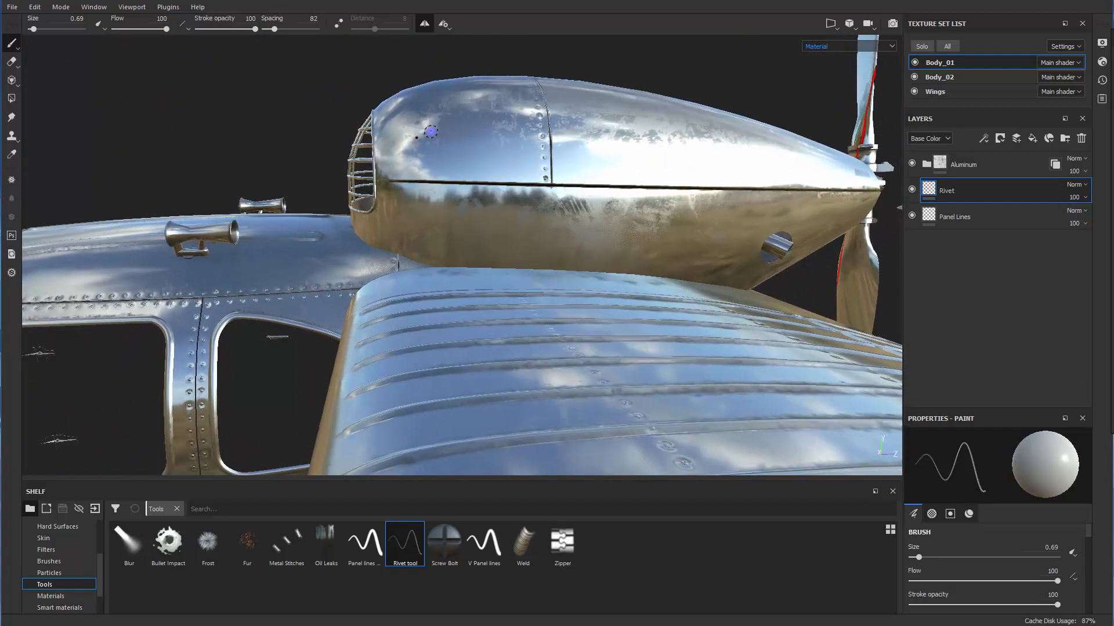
left_click_drag(430, 132, 531, 168)
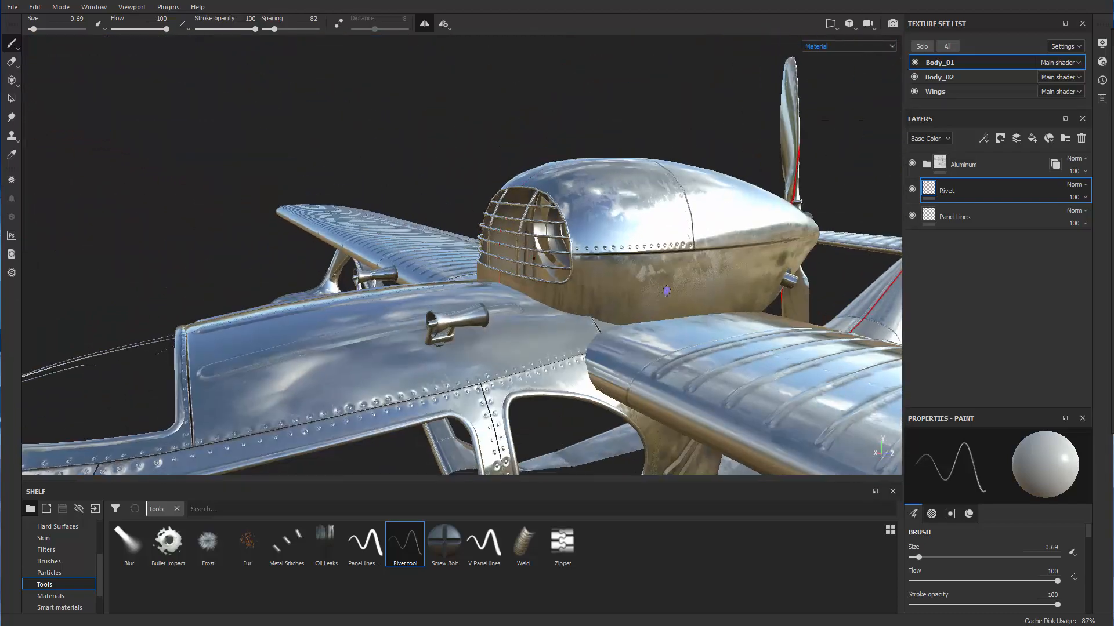
Paint screw bolts along the wing root edge with Spacing set to 204.
left_click(443, 541)
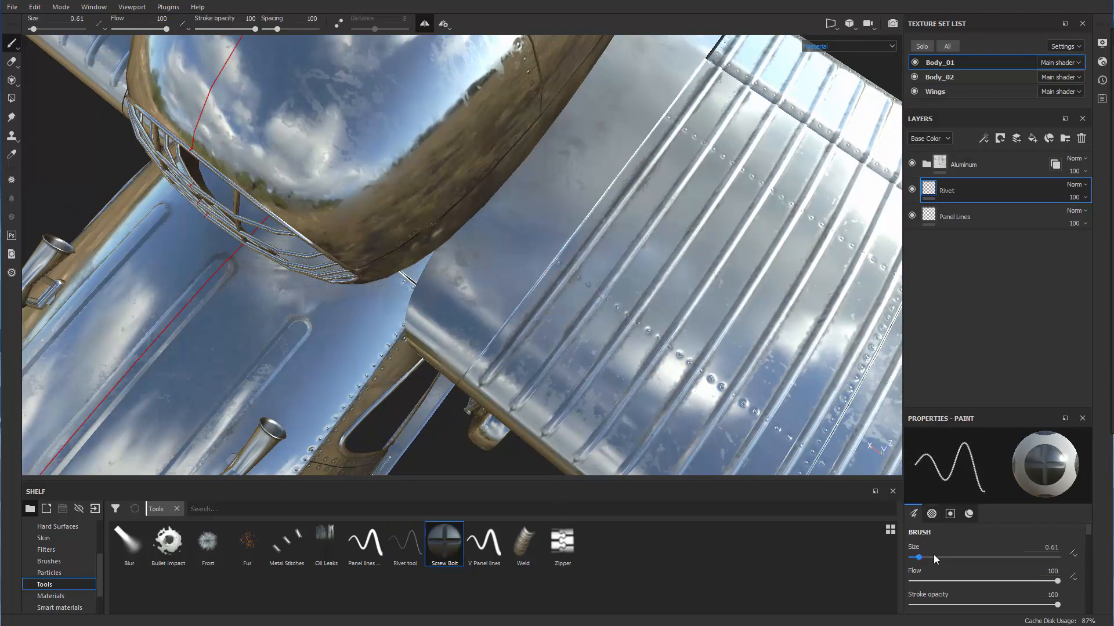
scroll("down", 3)
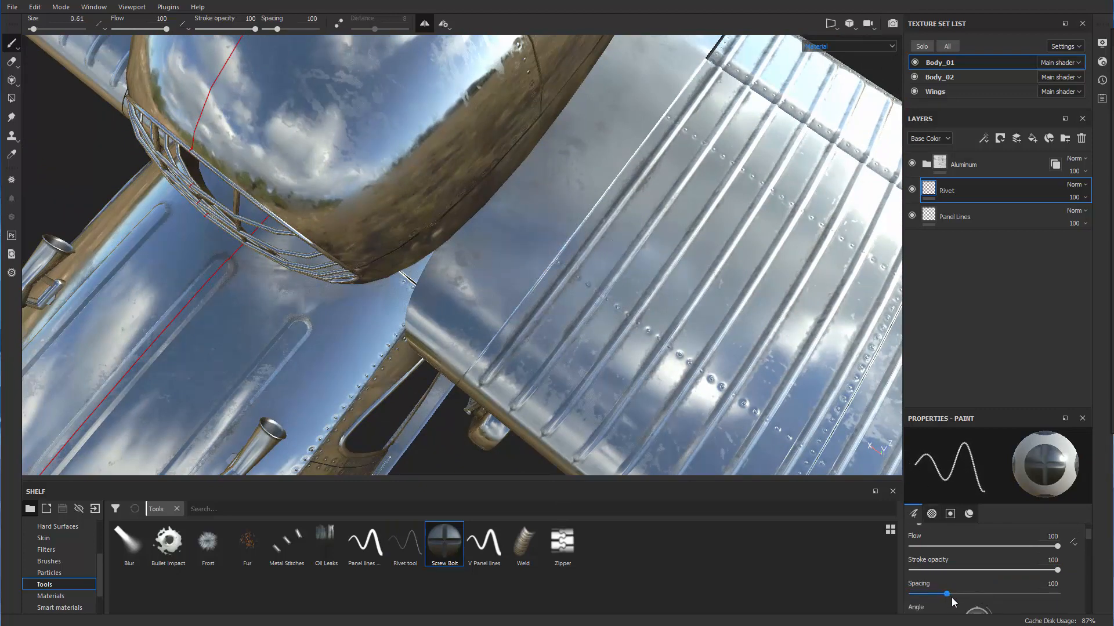
left_click_drag(946, 595, 984, 595)
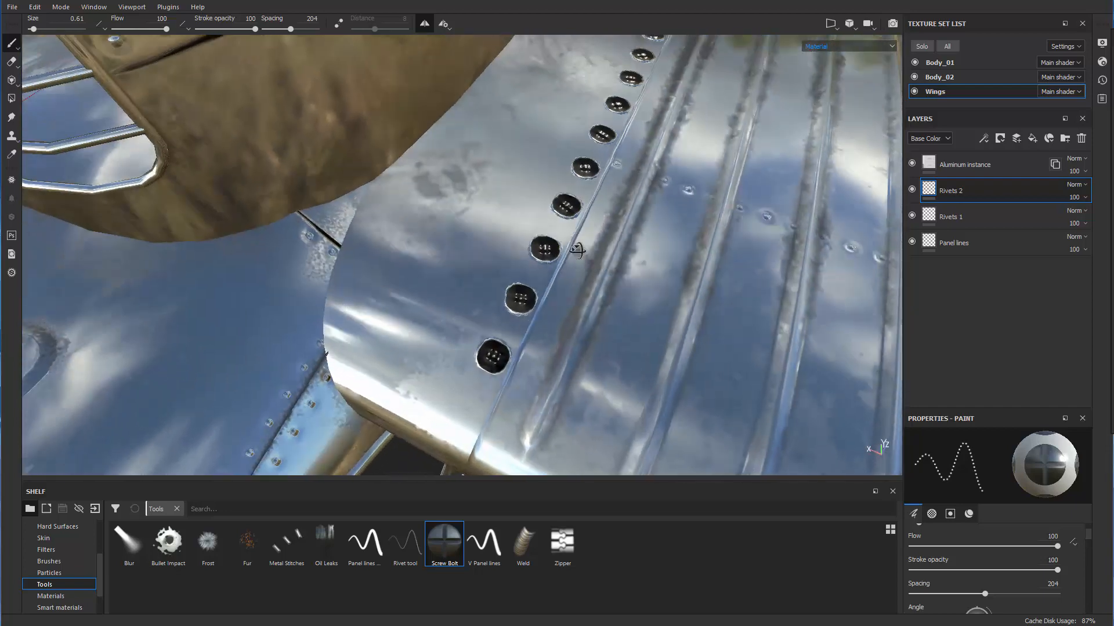
left_click_drag(575, 248, 504, 235)
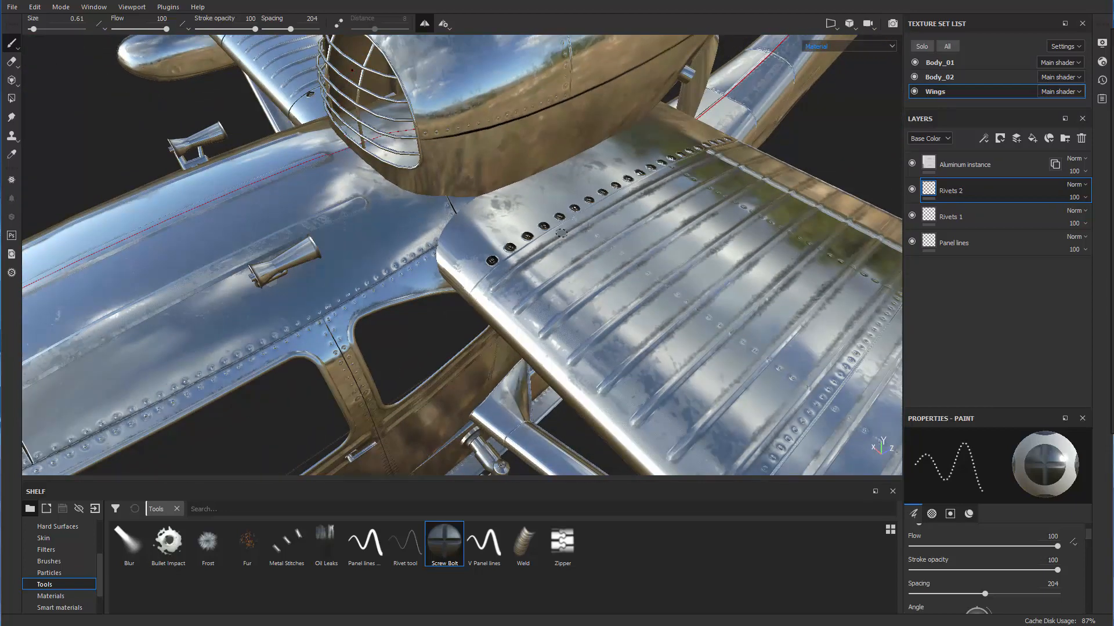
Change the Wings texture set Size from 2048 to 4096.
left_click(1063, 45)
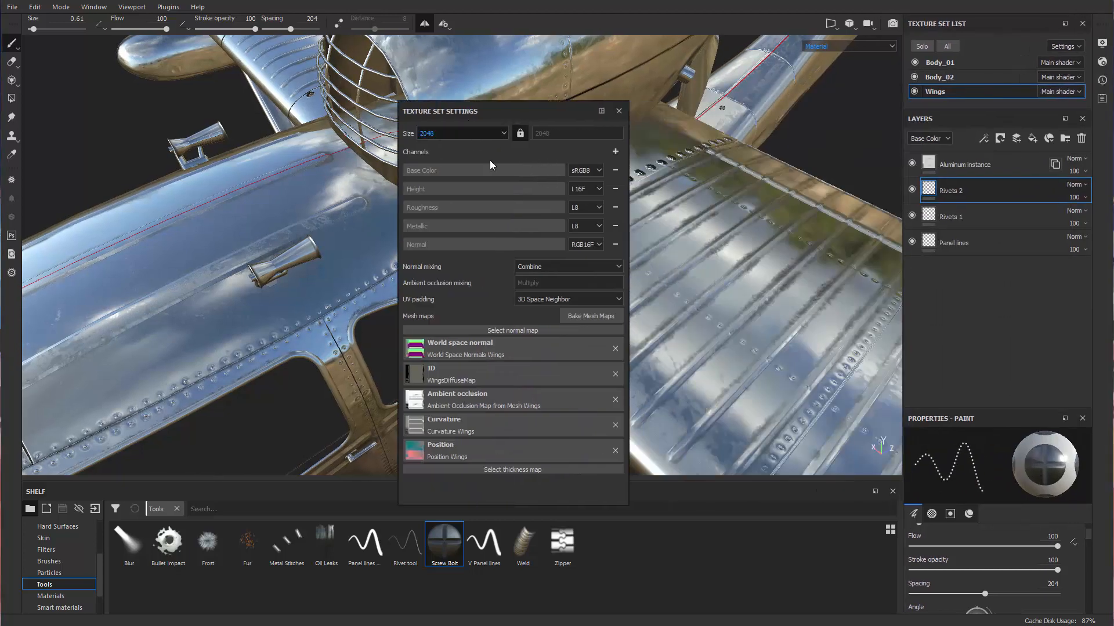
left_click(494, 133)
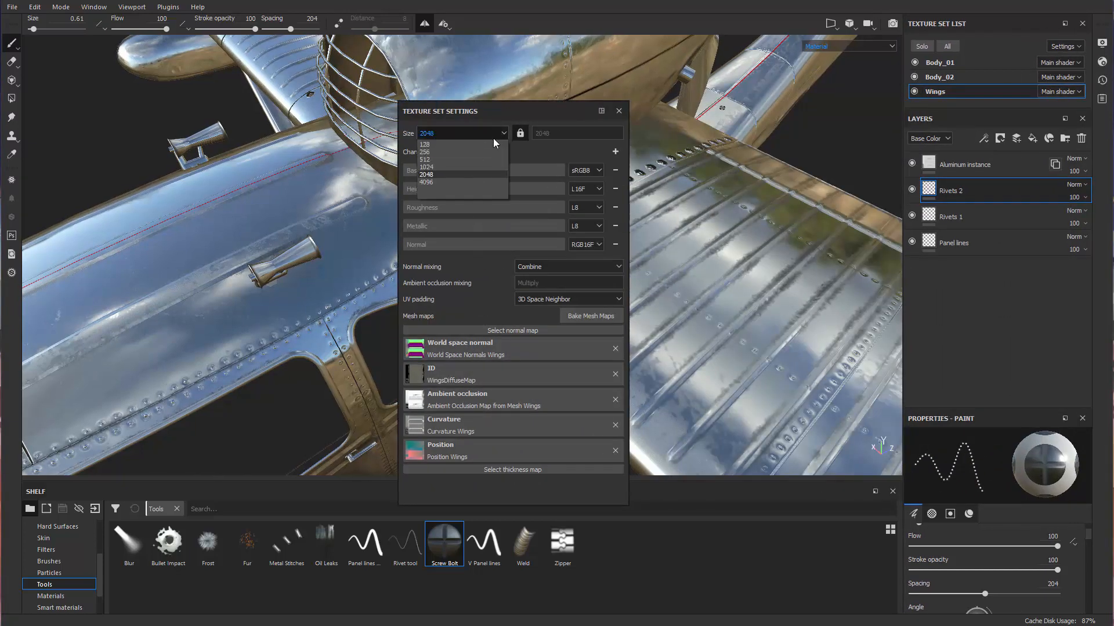
left_click(425, 182)
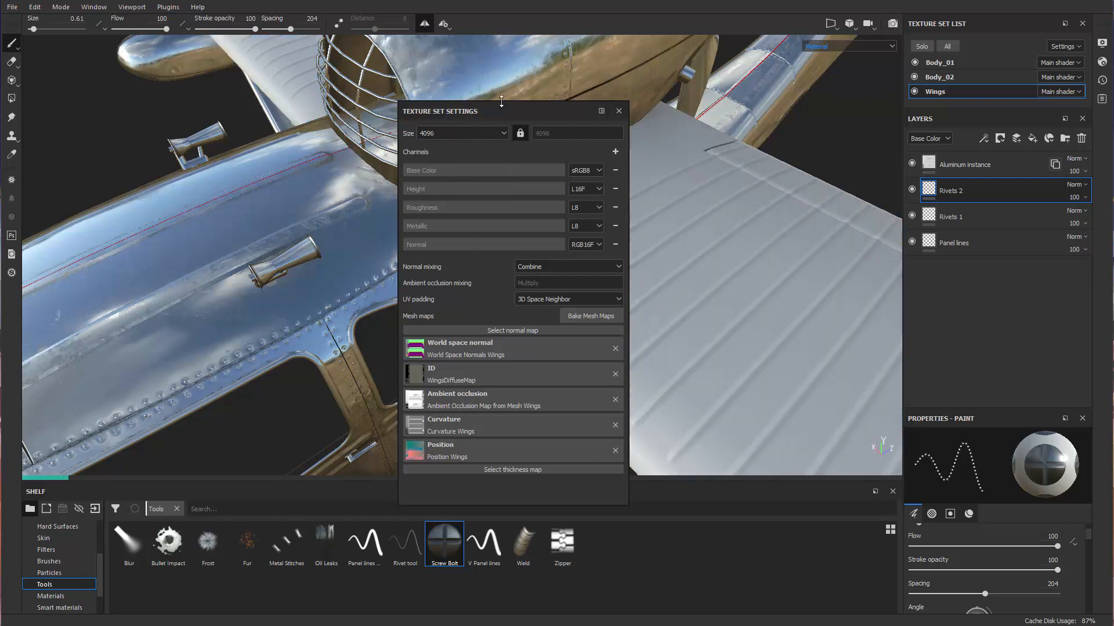
mouse_move(495, 120)
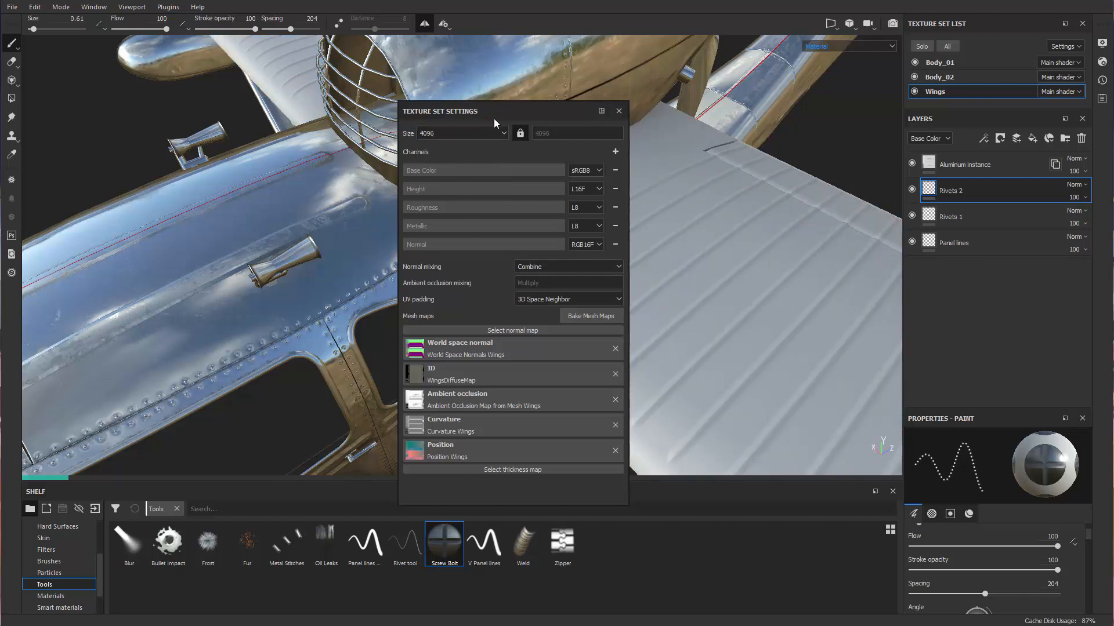